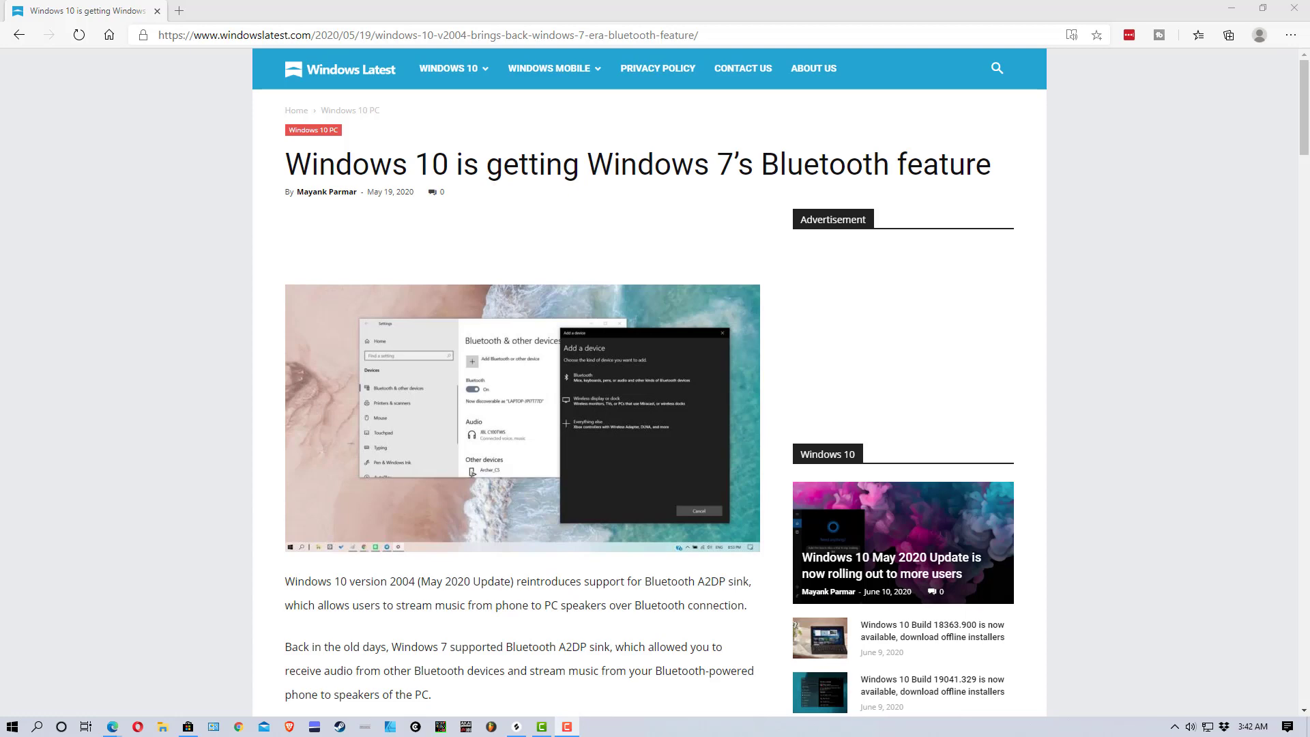
{"action": "mouse_move", "coordinate": [923, 231]}
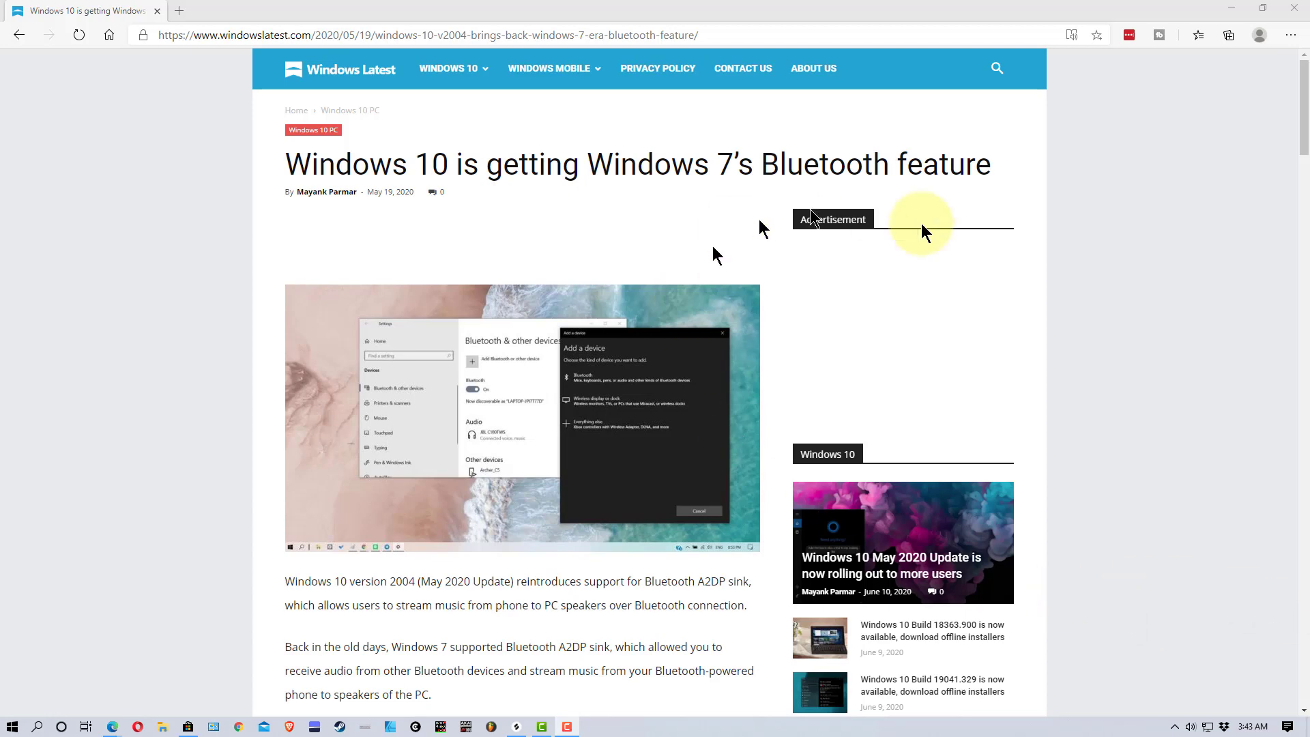
{"action": "mouse_move", "coordinate": [793, 241]}
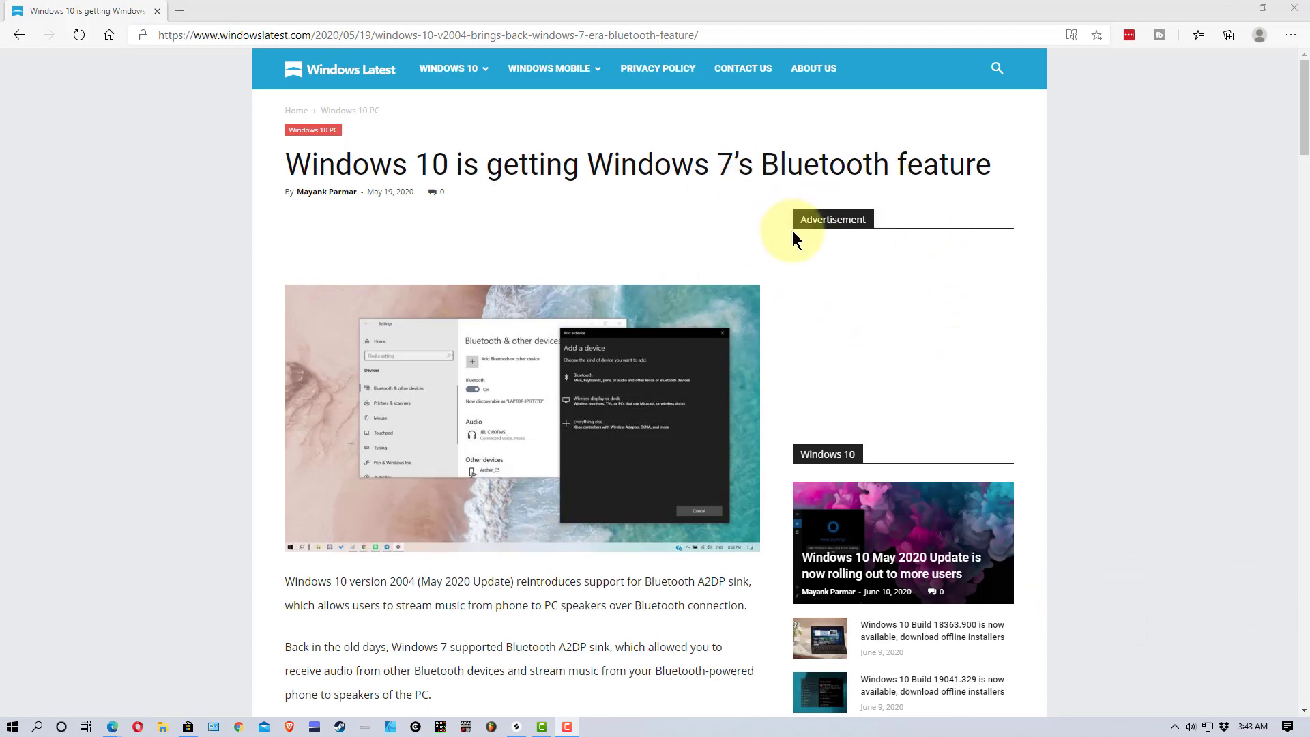
{"action": "mouse_move", "coordinate": [877, 265]}
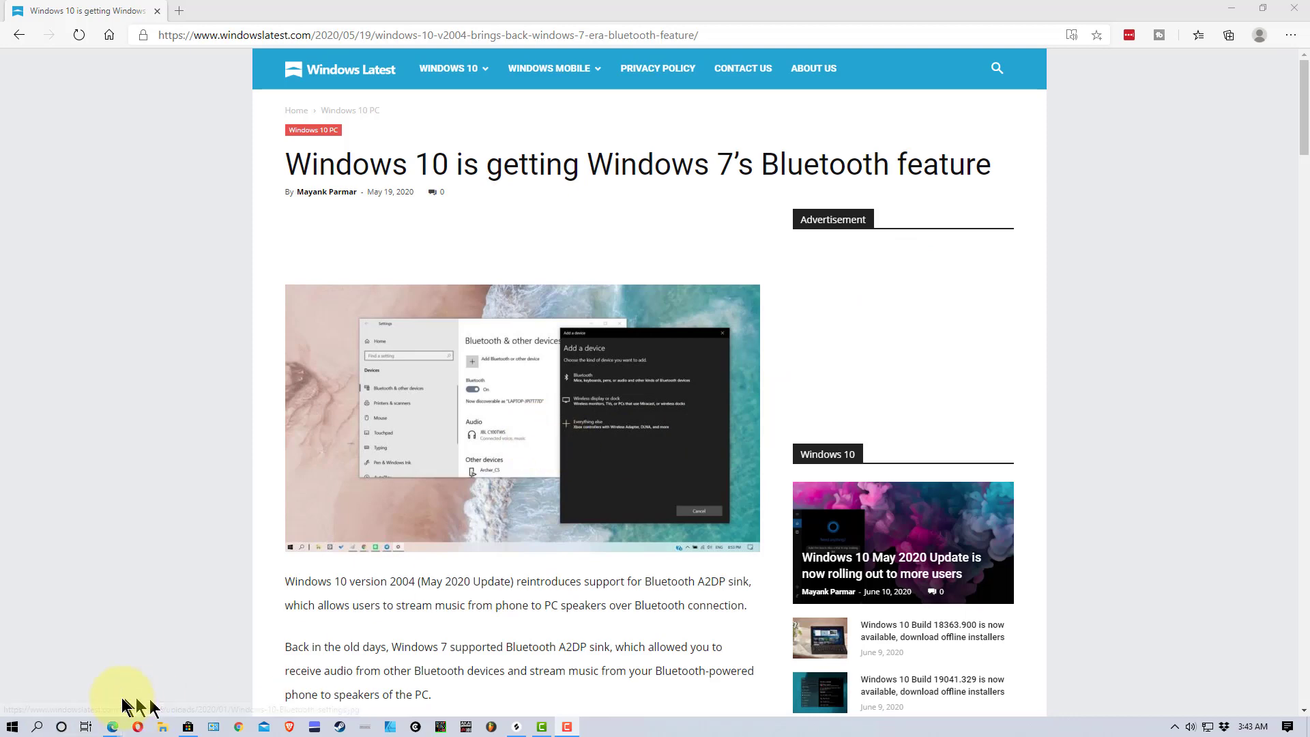
{"action": "mouse_move", "coordinate": [12, 726]}
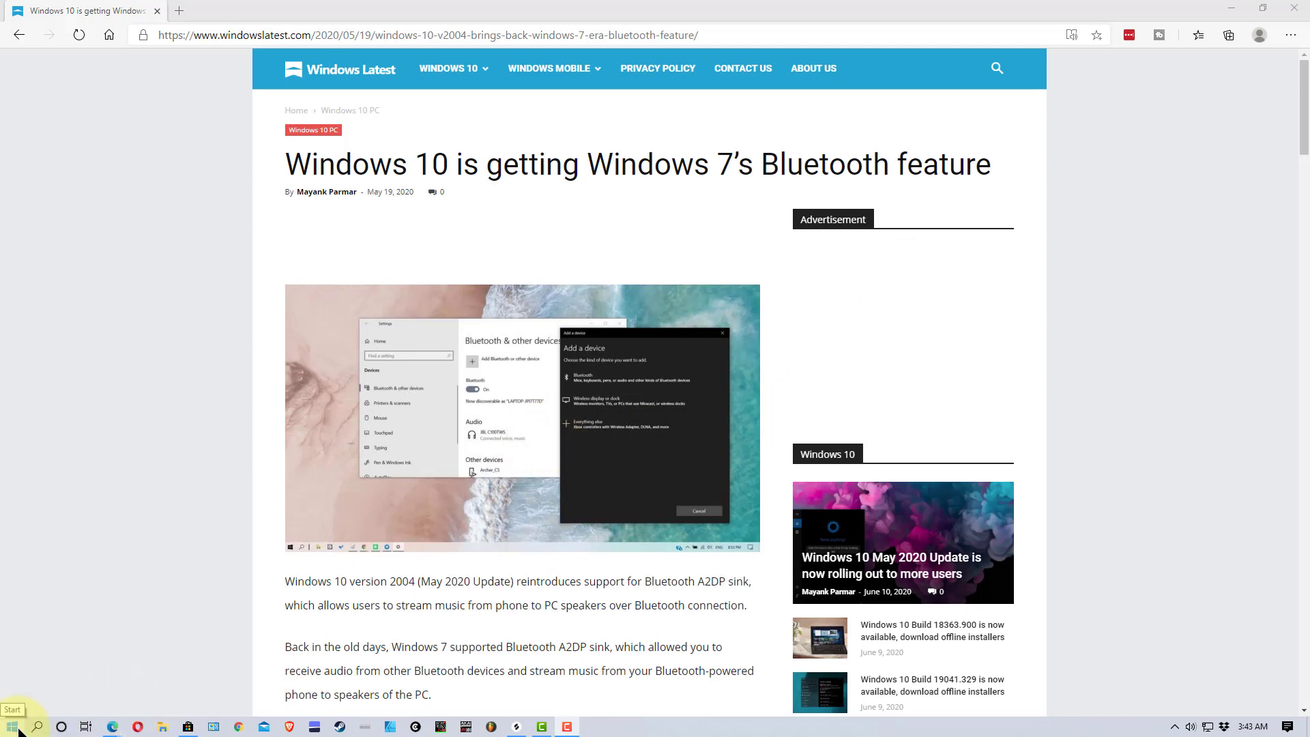
Open Control Panel from Start, switch View by to Category, then back to Large icons.
{"action": "left_click", "coordinate": [8, 725]}
{"action": "type", "text": "control"}
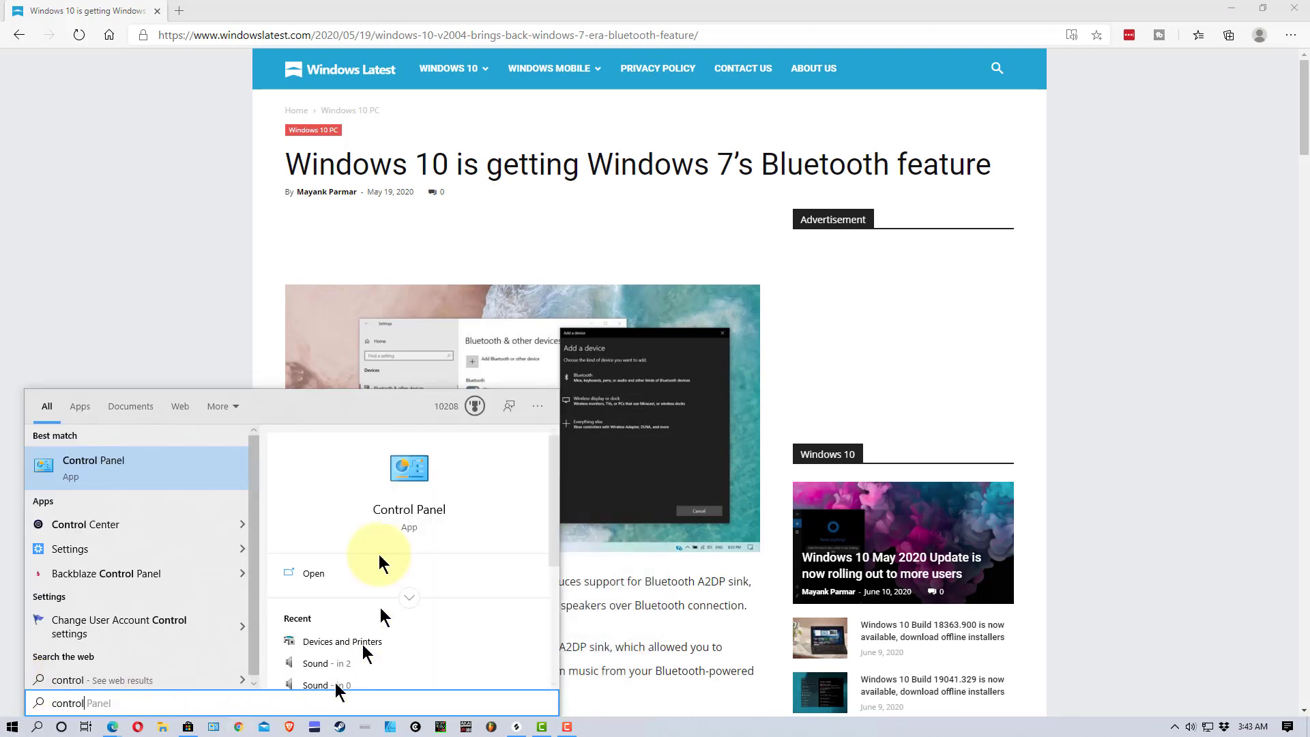
{"action": "mouse_move", "coordinate": [409, 468]}
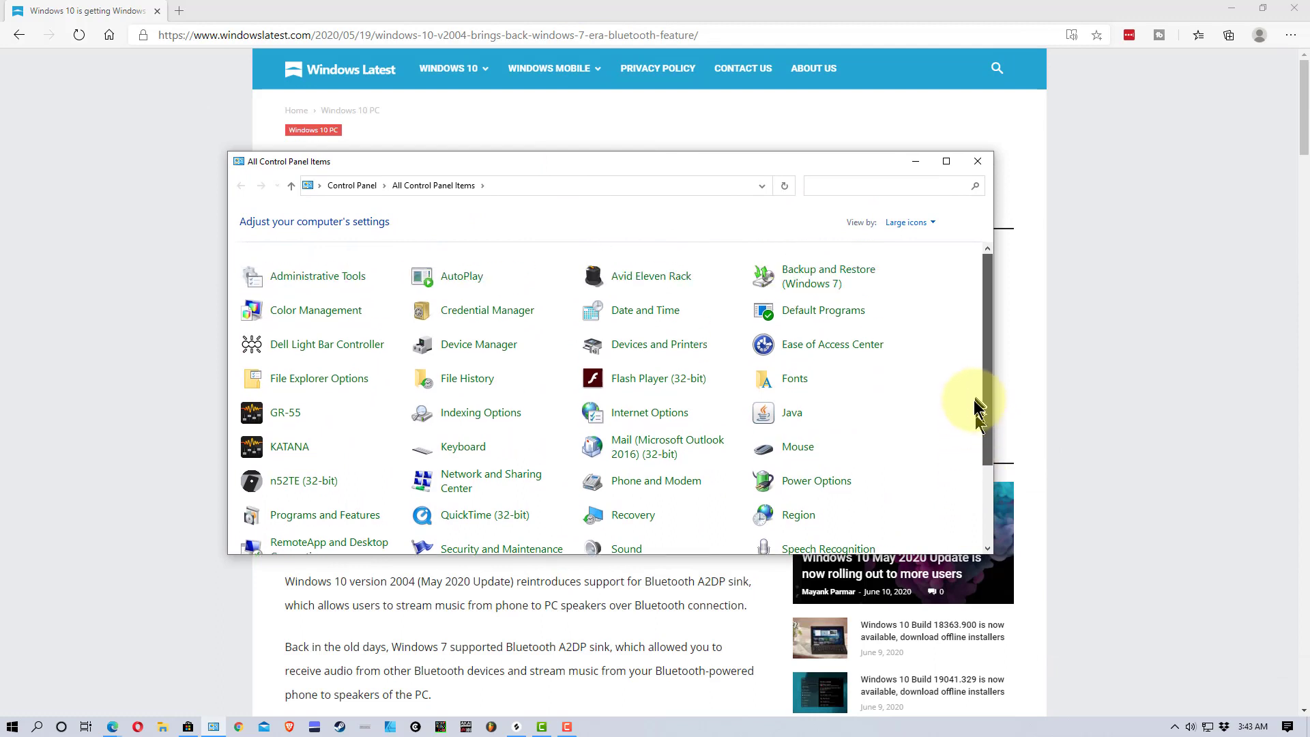
{"action": "mouse_move", "coordinate": [906, 264]}
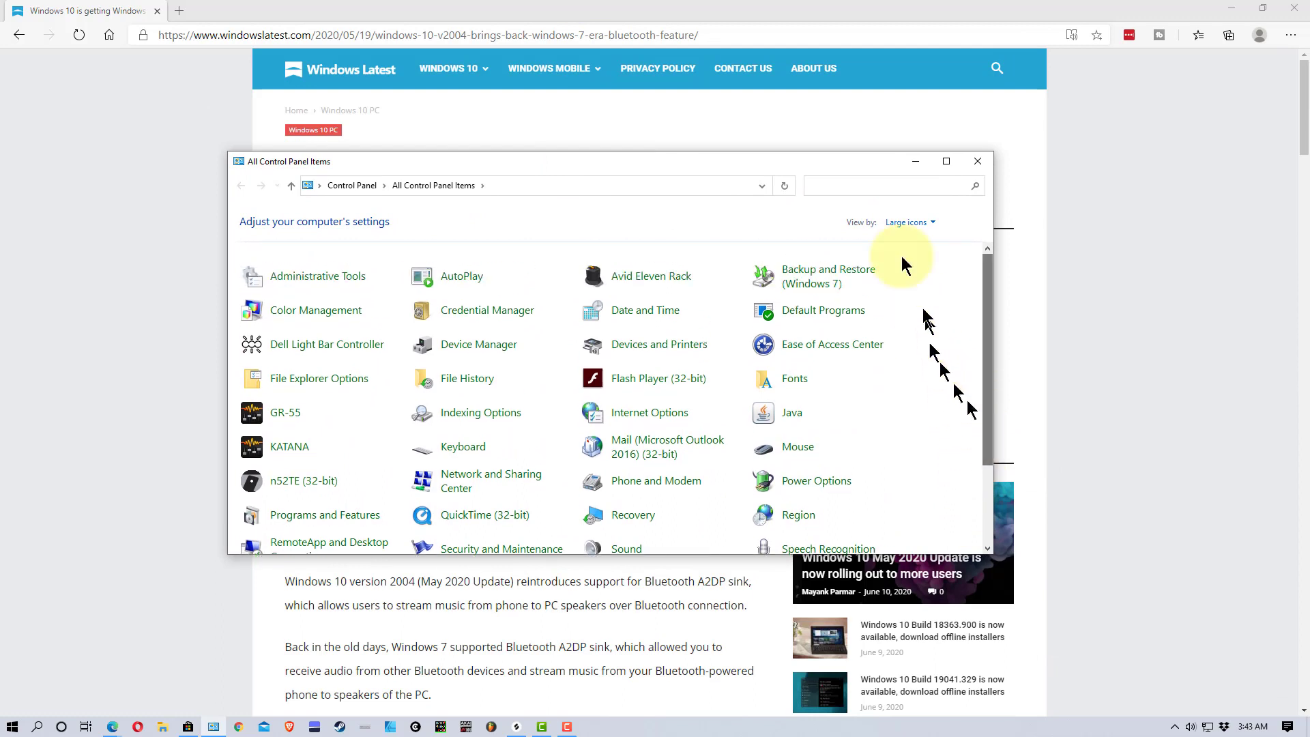
{"action": "left_click", "coordinate": [907, 223]}
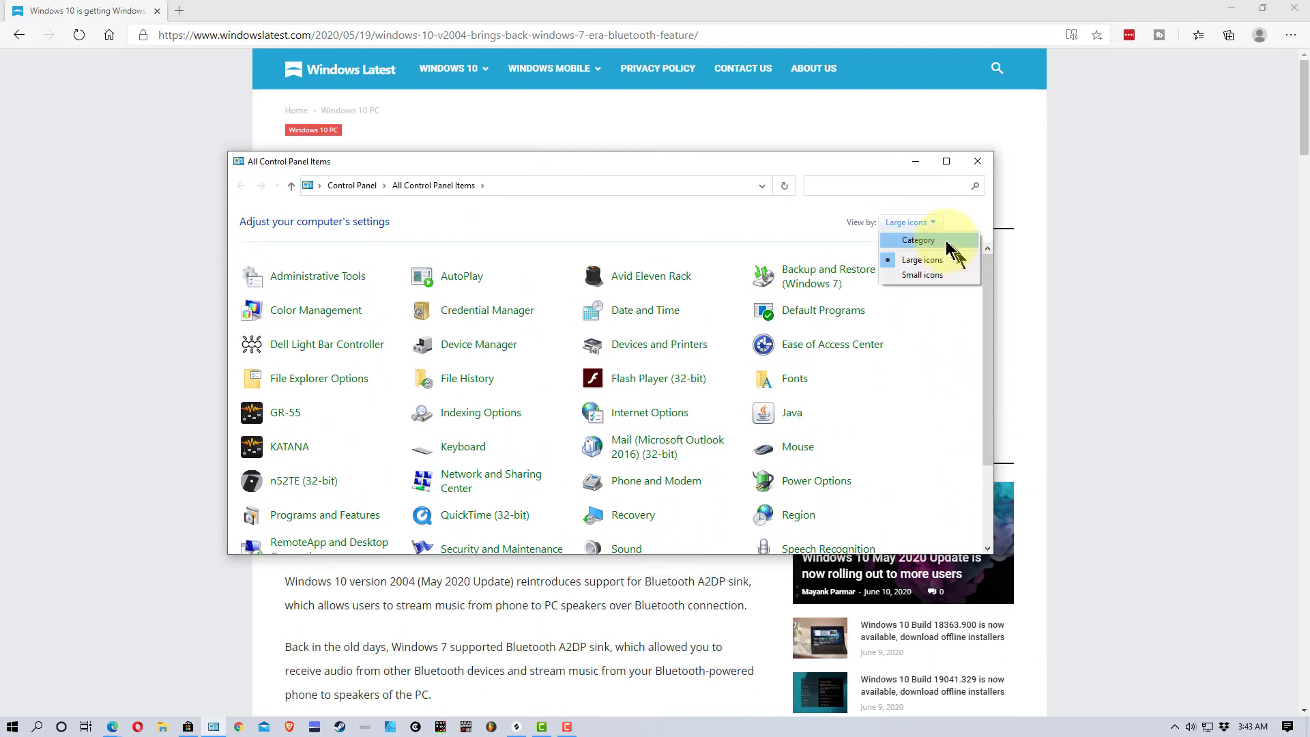
{"action": "left_click", "coordinate": [917, 241]}
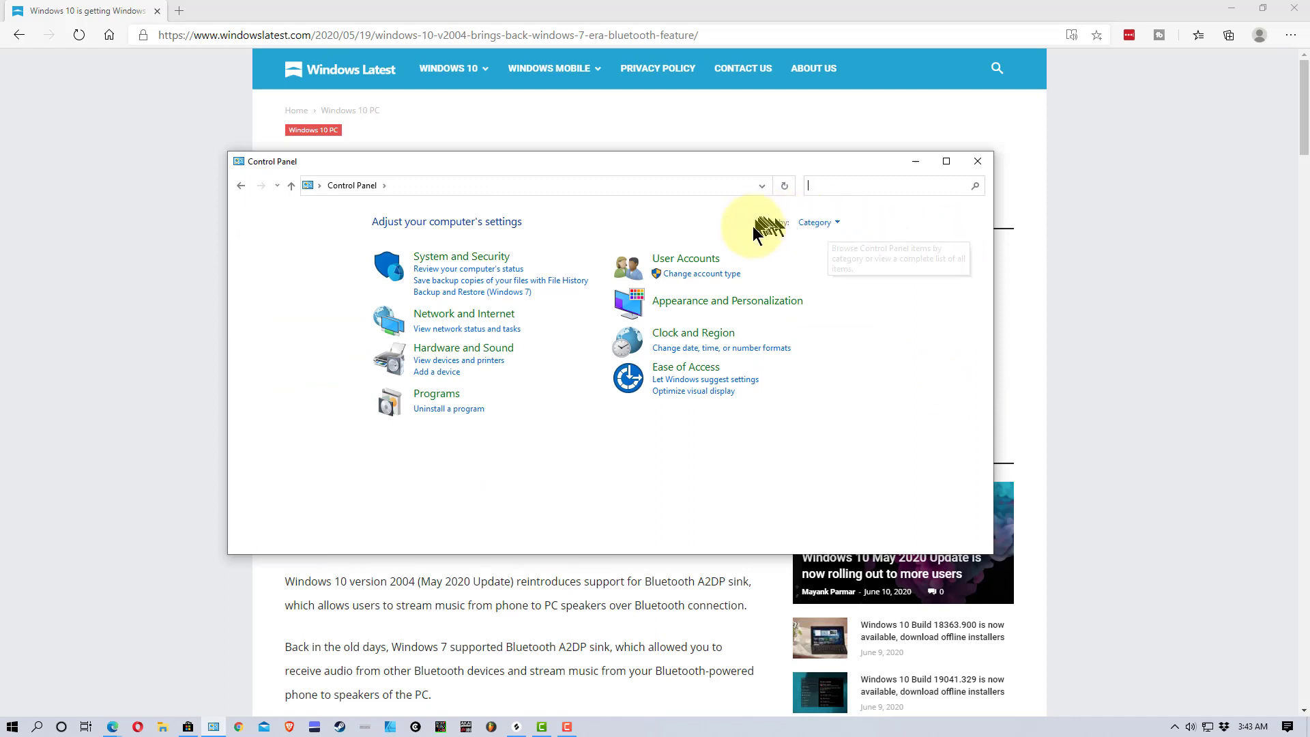
{"action": "left_click", "coordinate": [817, 221]}
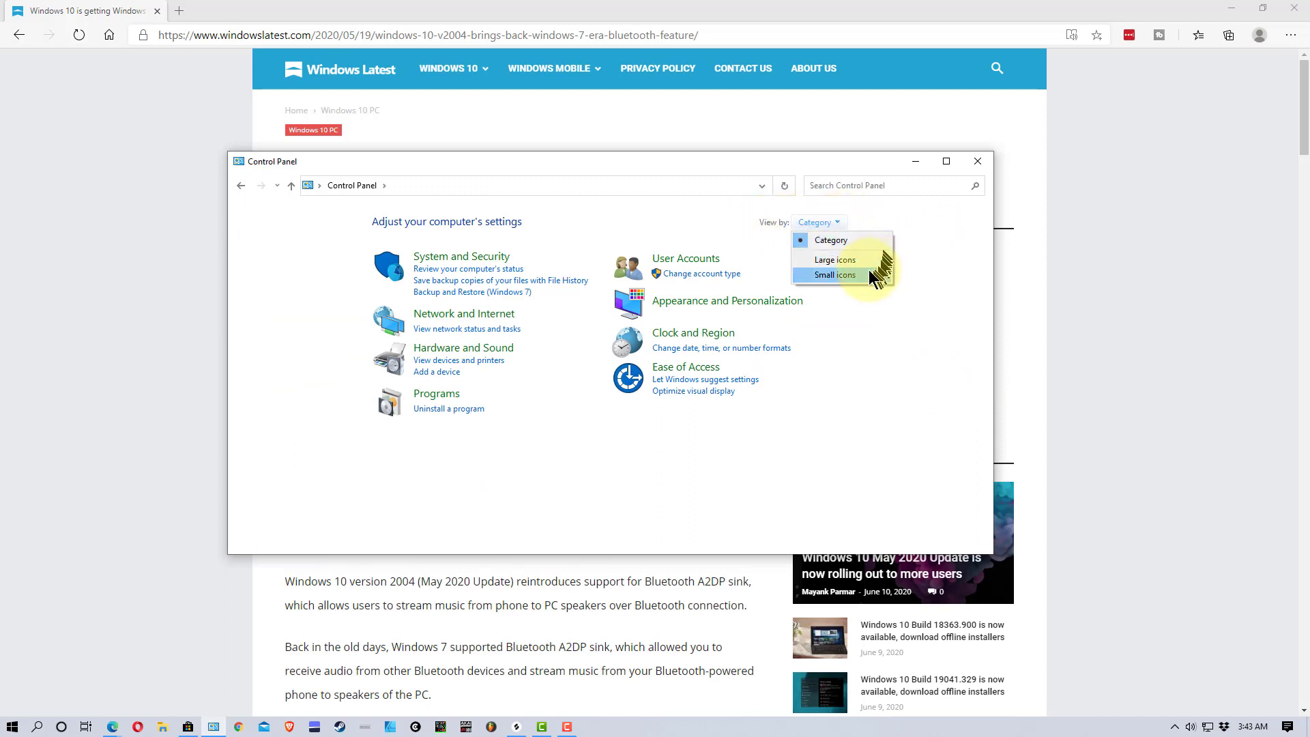
{"action": "left_click", "coordinate": [834, 260]}
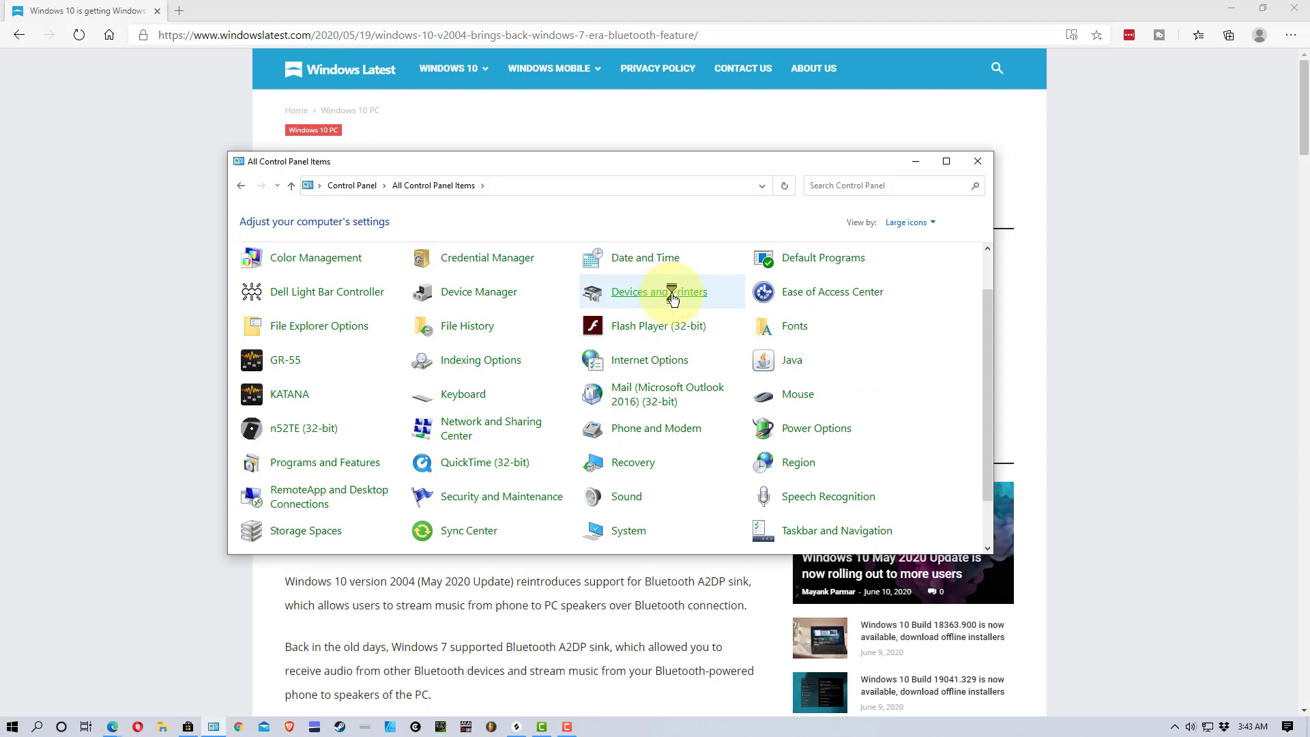
Open Devices and Printers from All Control Panel Items.
{"action": "left_click", "coordinate": [659, 291]}
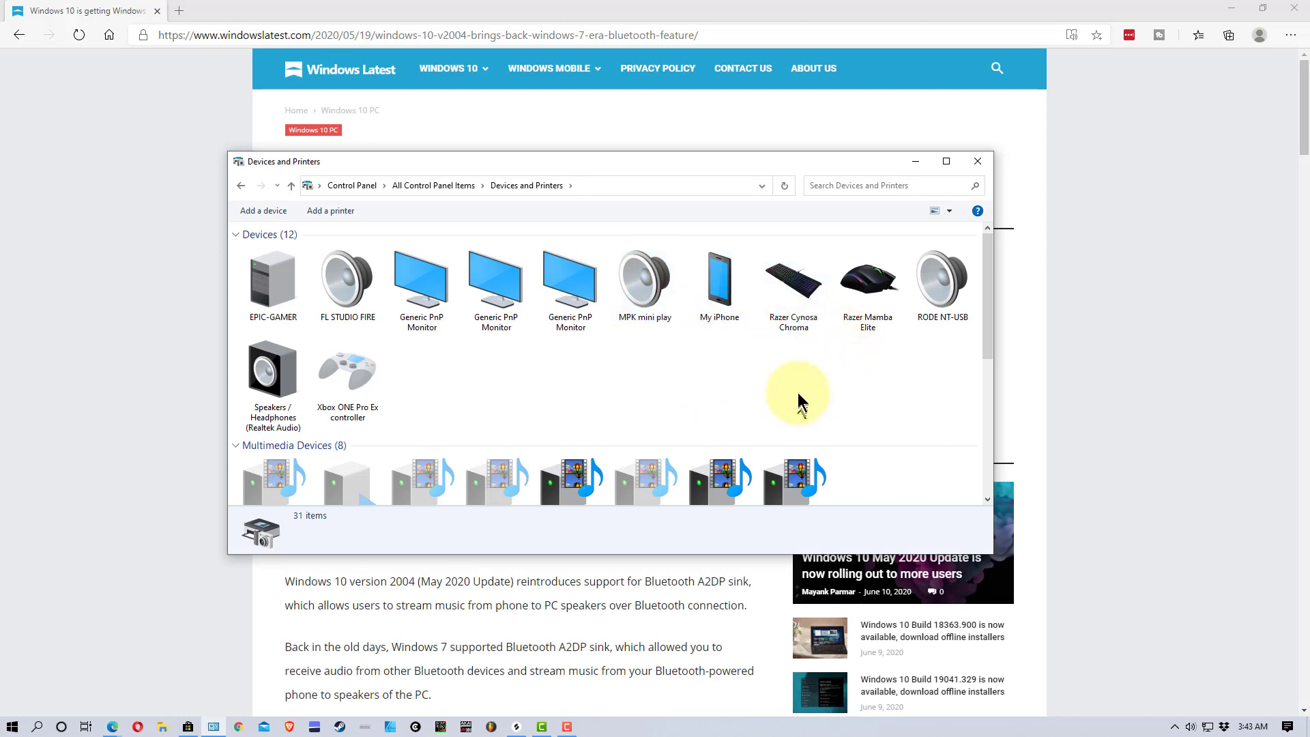
{"action": "mouse_move", "coordinate": [799, 410]}
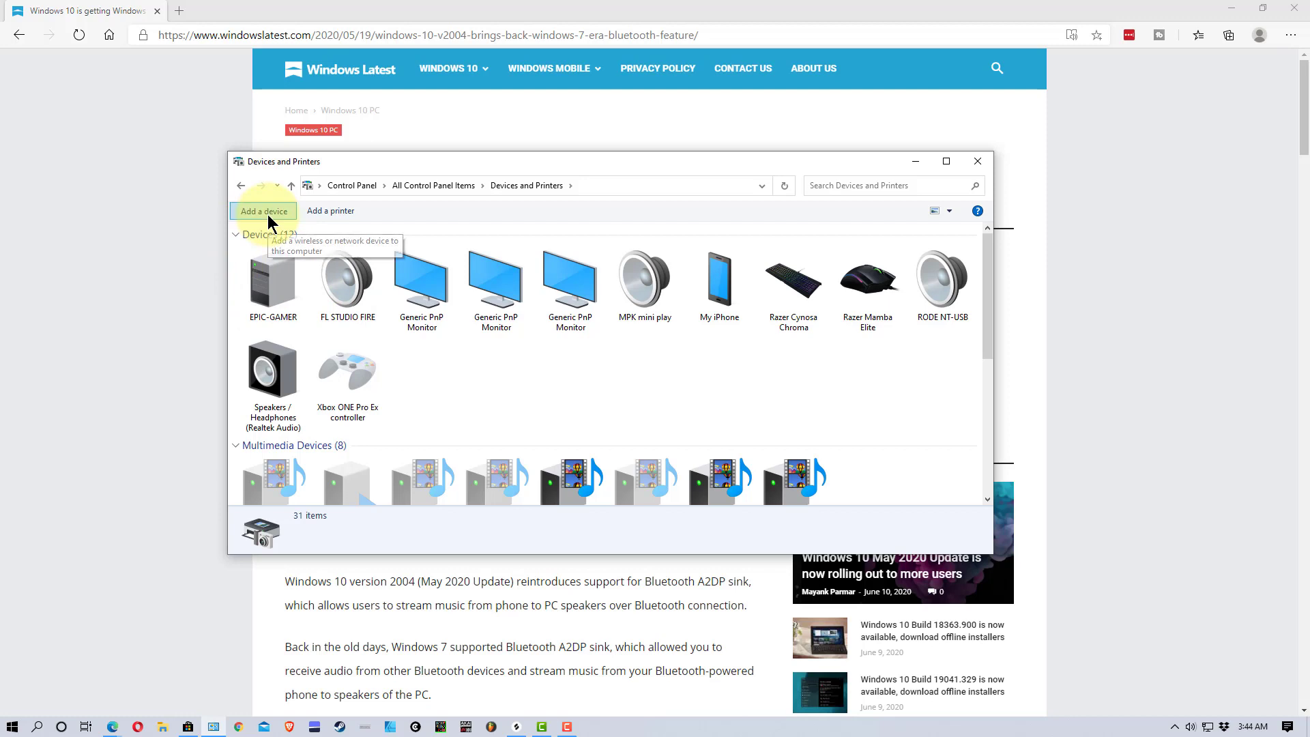
Add a device, select My iPad, and proceed to the 052510 passcode check.
{"action": "left_click", "coordinate": [264, 211]}
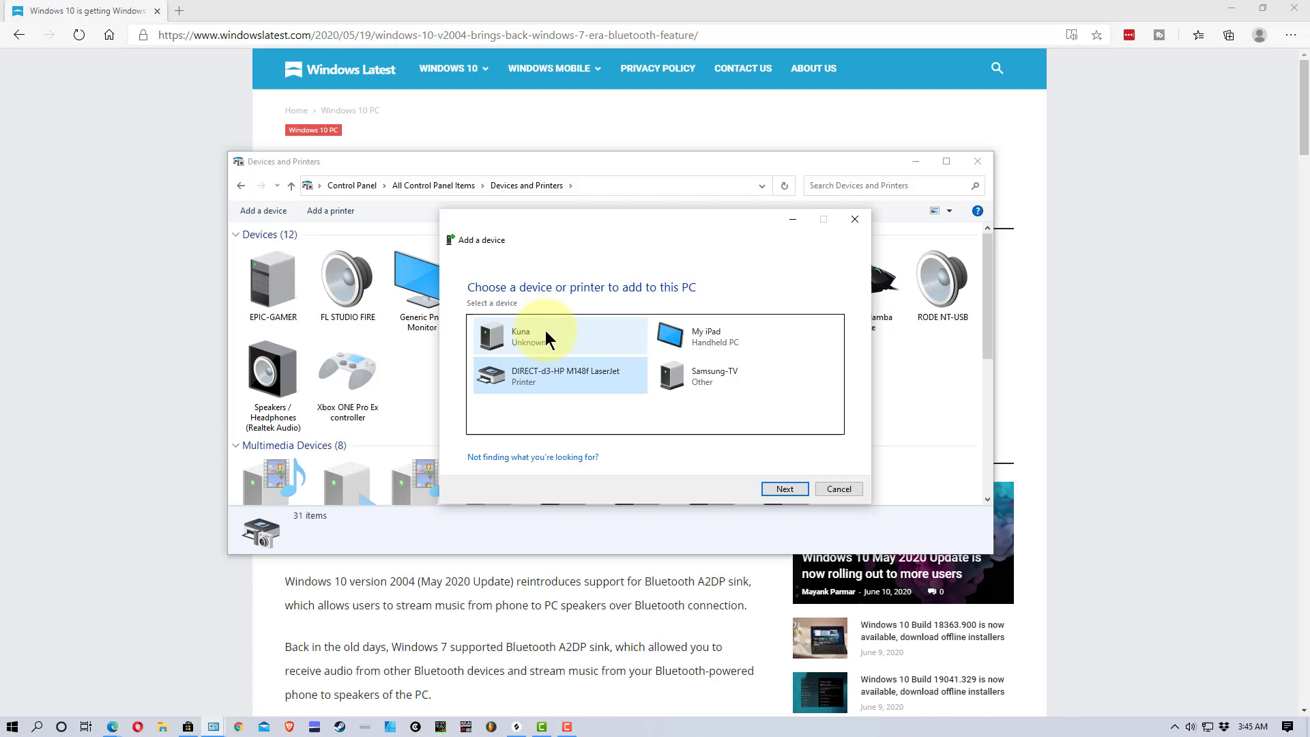
{"action": "left_click", "coordinate": [738, 335]}
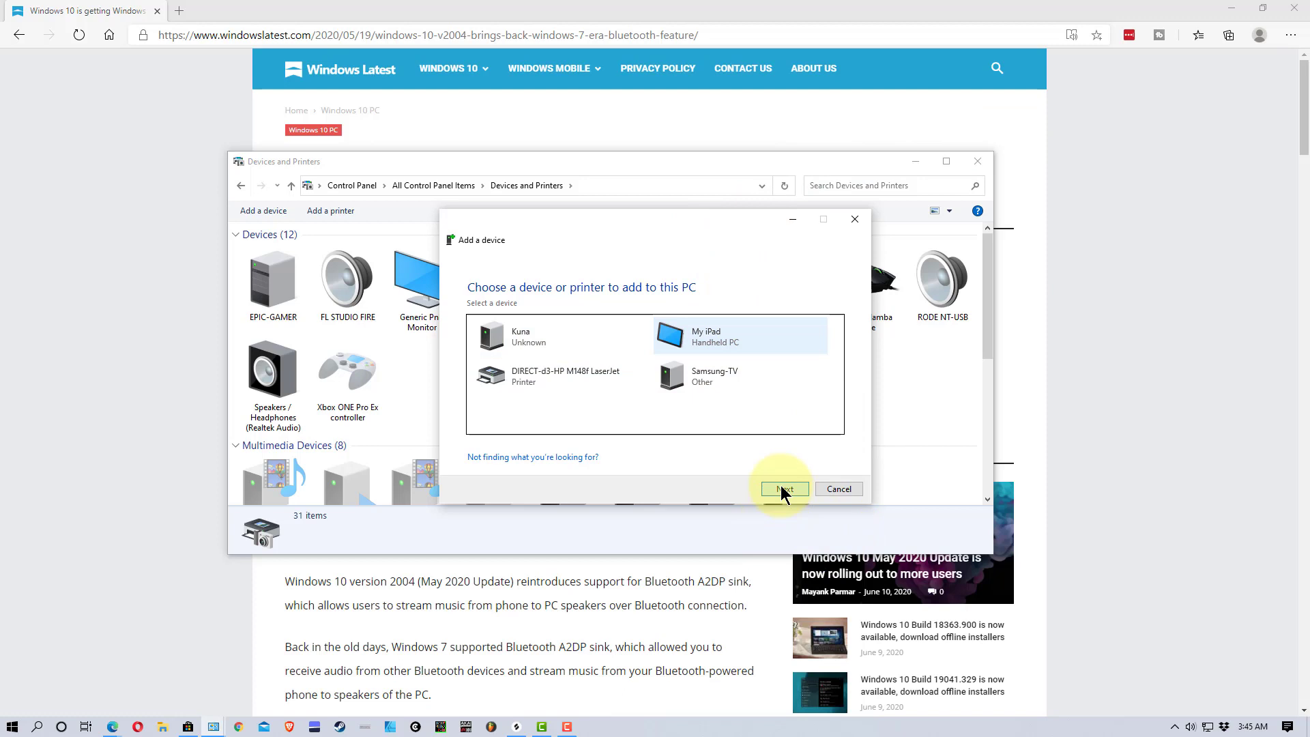
{"action": "left_click", "coordinate": [782, 489]}
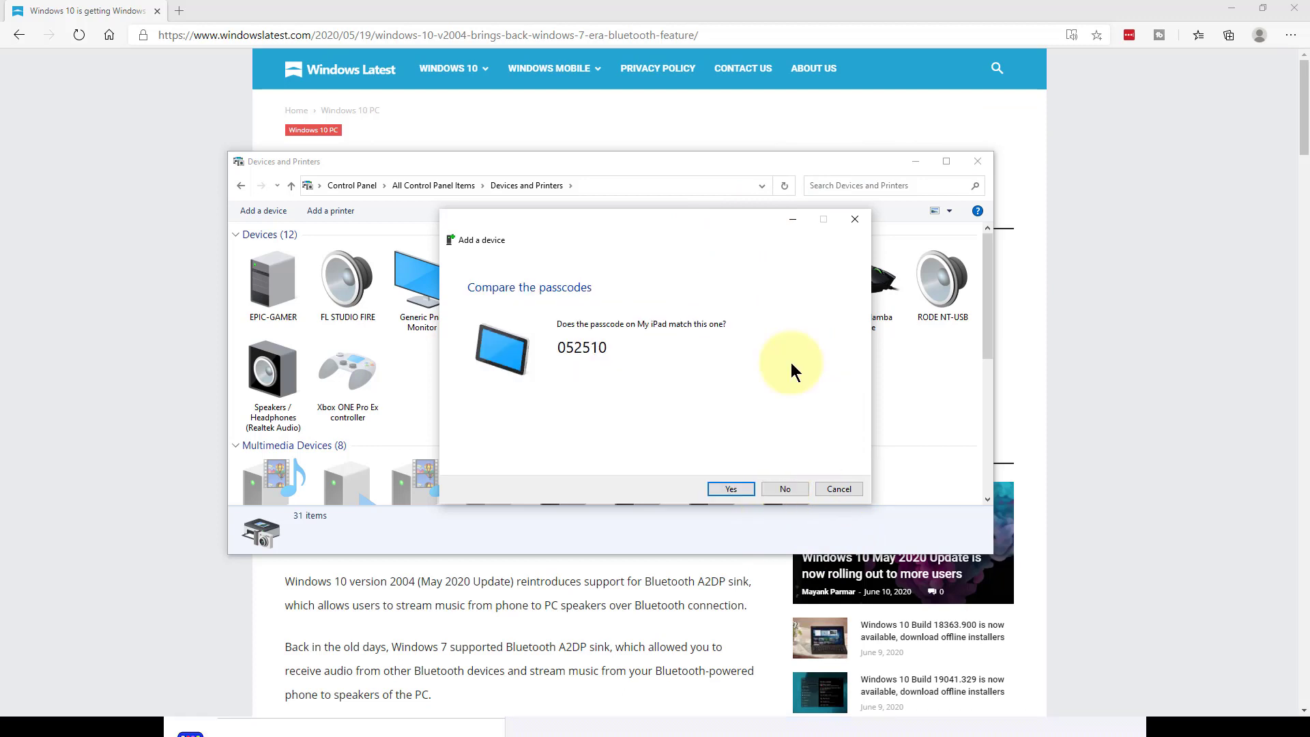
{"action": "mouse_move", "coordinate": [915, 418]}
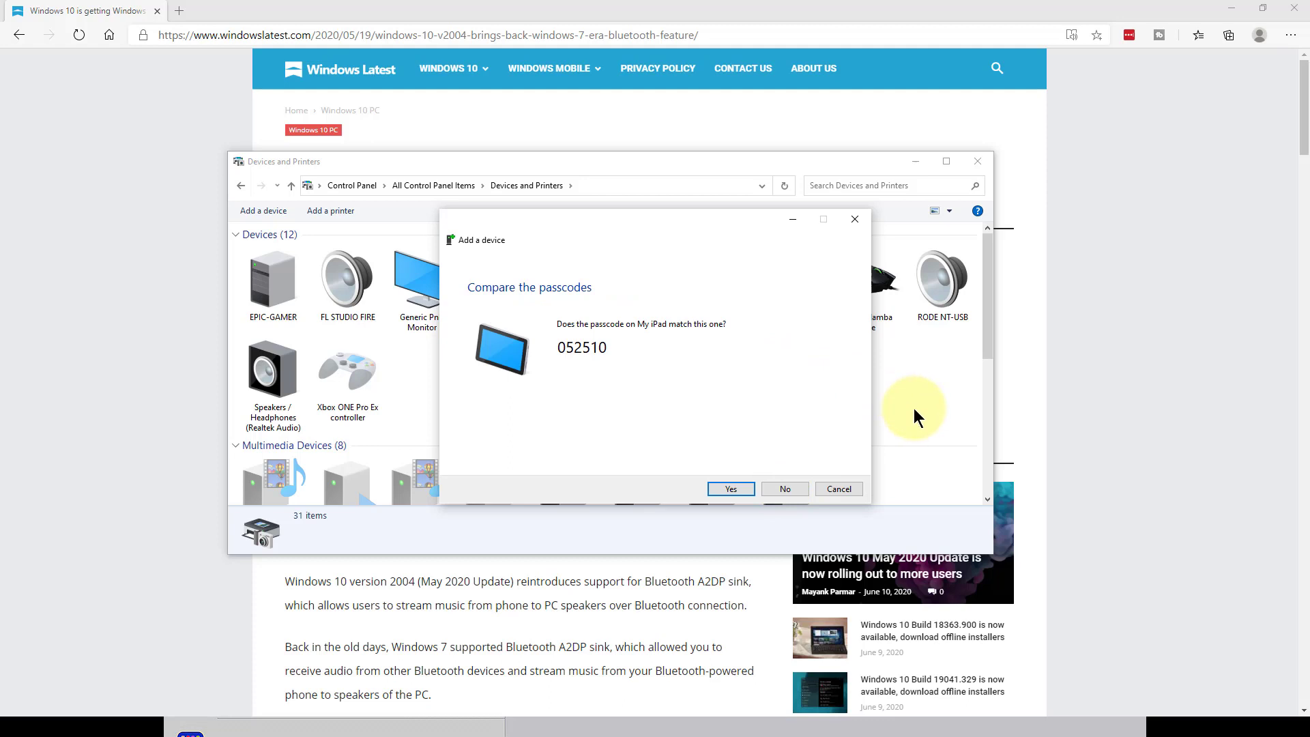
{"action": "mouse_move", "coordinate": [929, 428]}
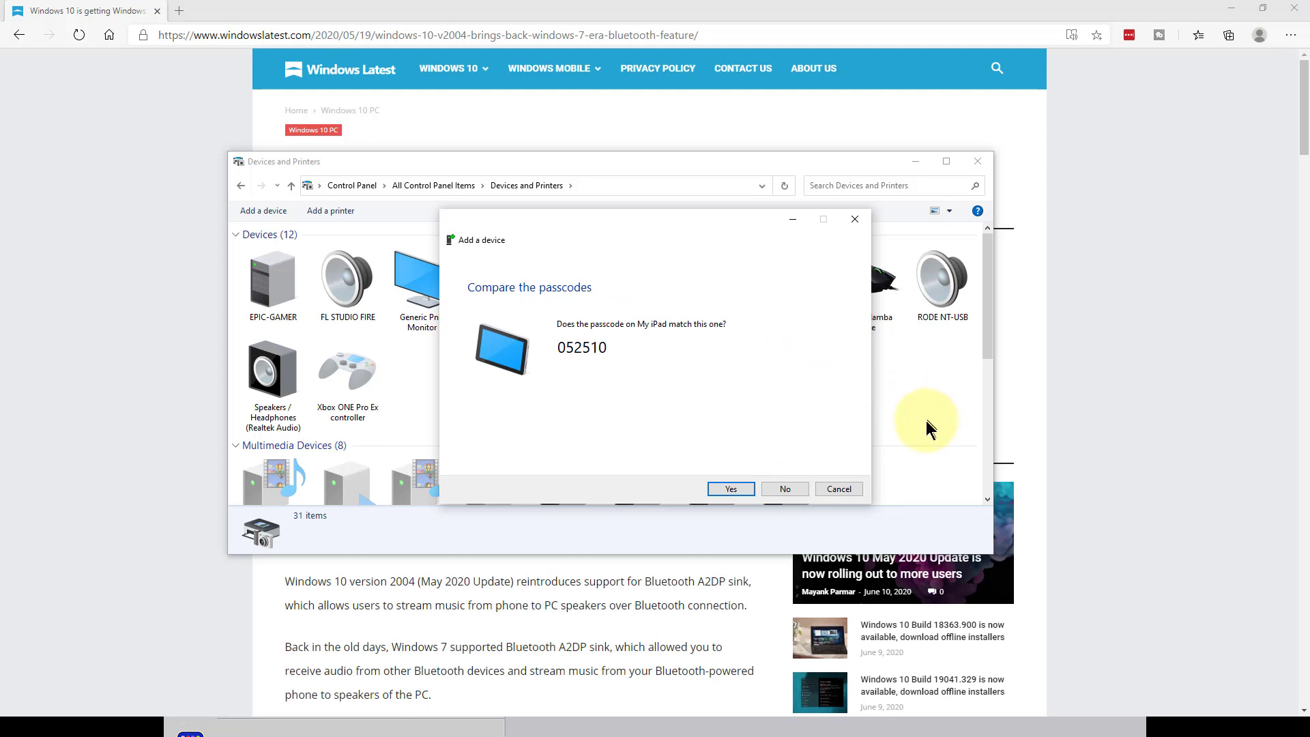
Accept the Bluetooth pairing request on the iPad to pair with EPIC-GAMER.
{"action": "left_click", "coordinate": [729, 488]}
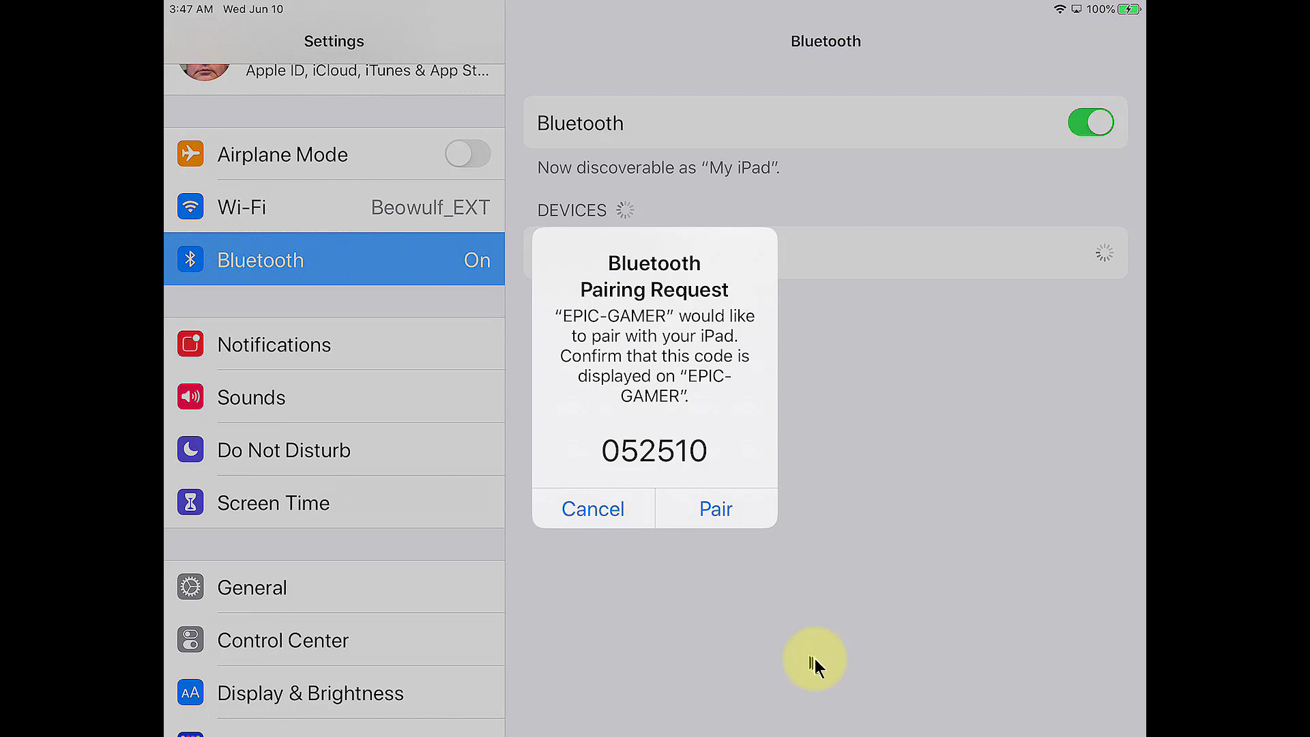
{"action": "mouse_move", "coordinate": [818, 645]}
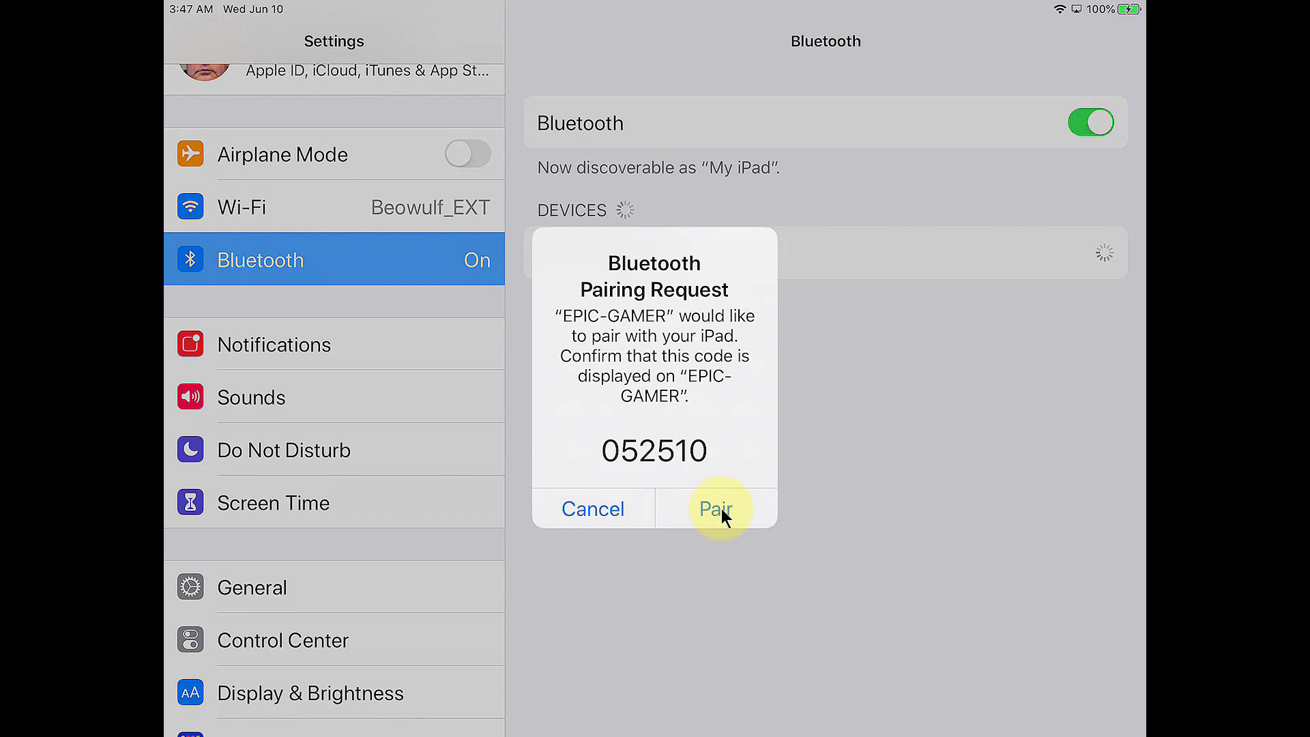
{"action": "left_click", "coordinate": [714, 508]}
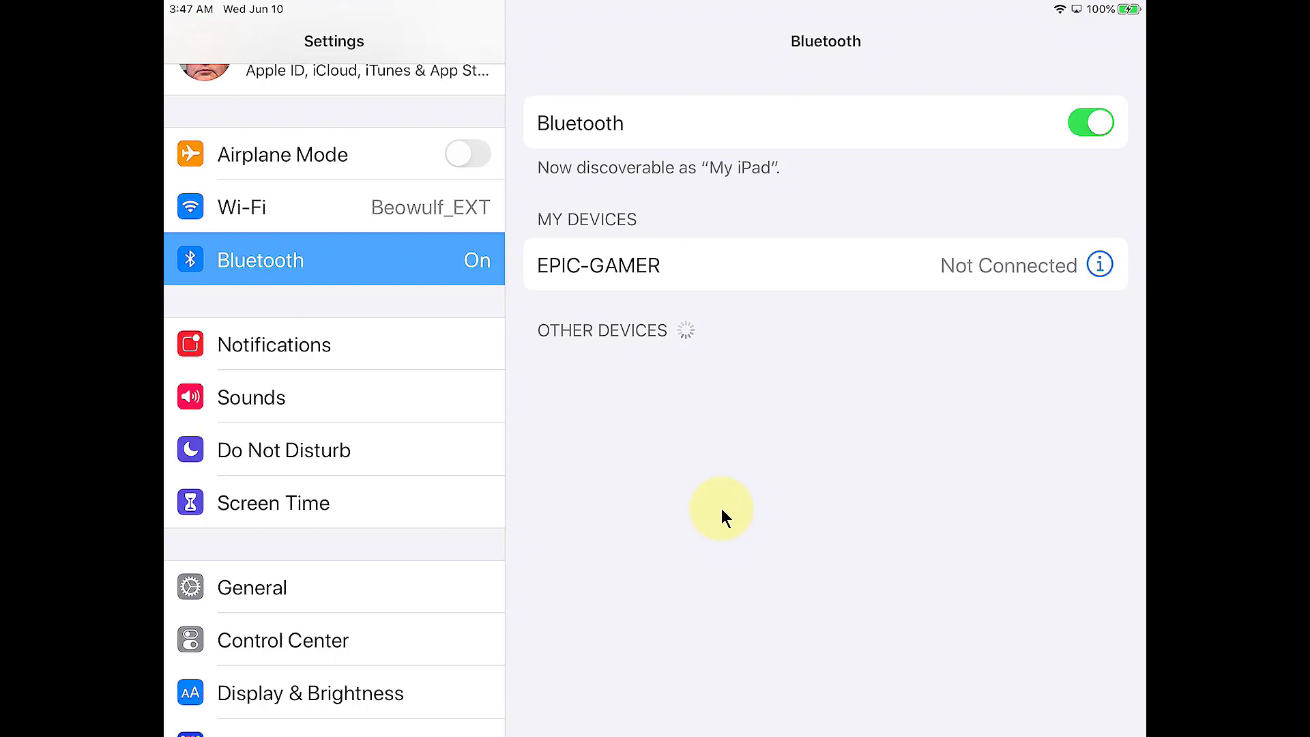
{"action": "mouse_move", "coordinate": [866, 401]}
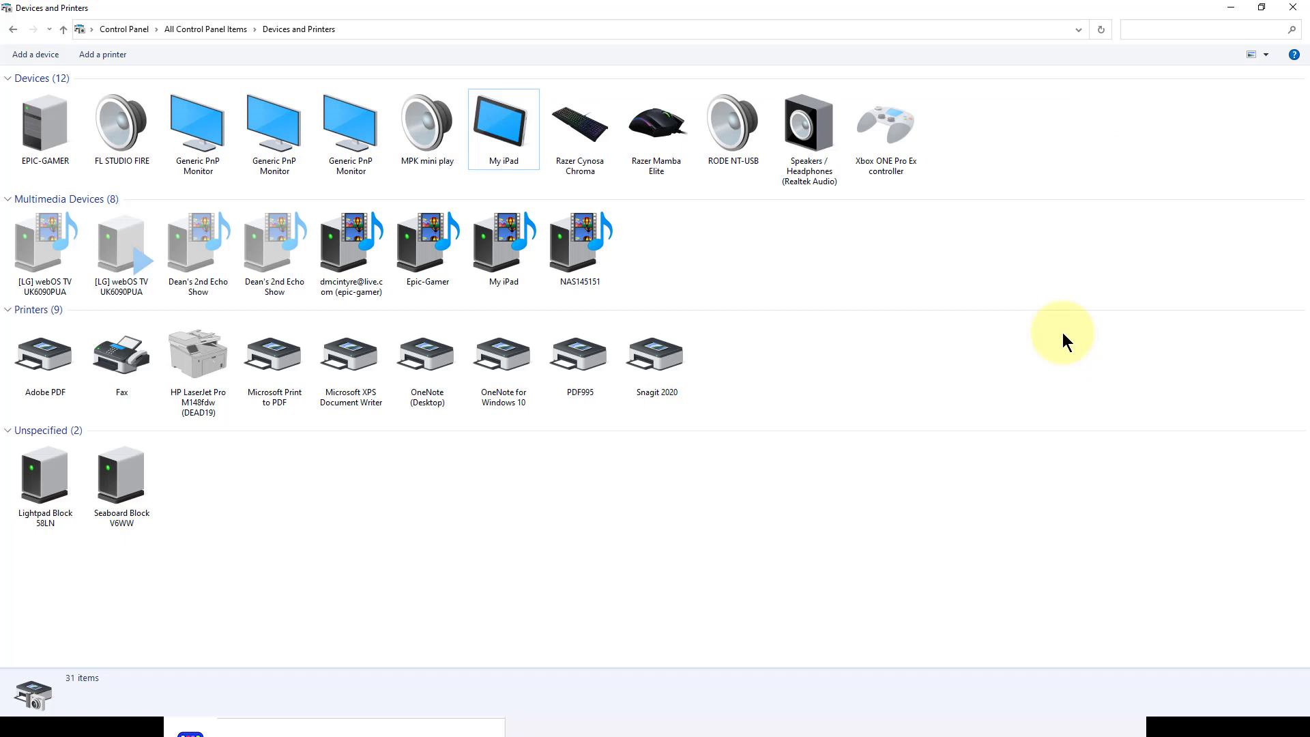
{"action": "mouse_move", "coordinate": [764, 230]}
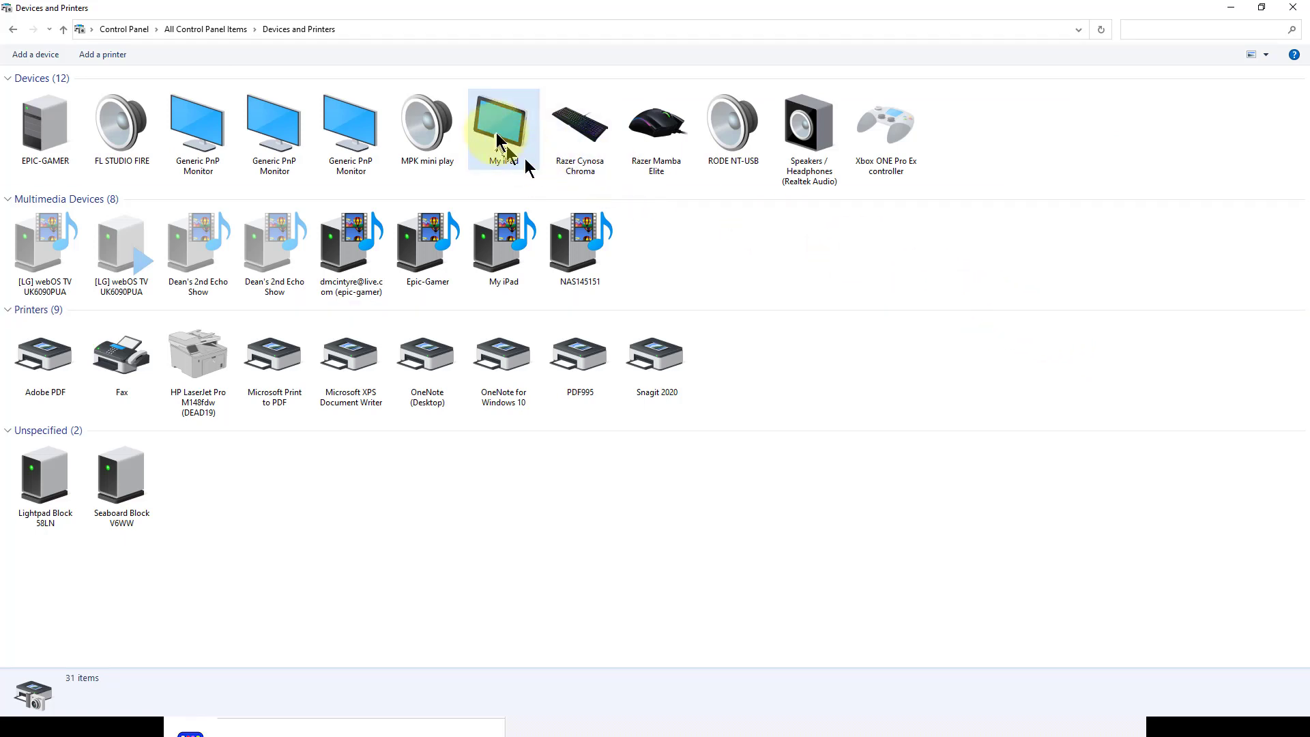
Open My iPad's Sound settings and show the Recording tab with its A2DP line input.
{"action": "right_click", "coordinate": [502, 130]}
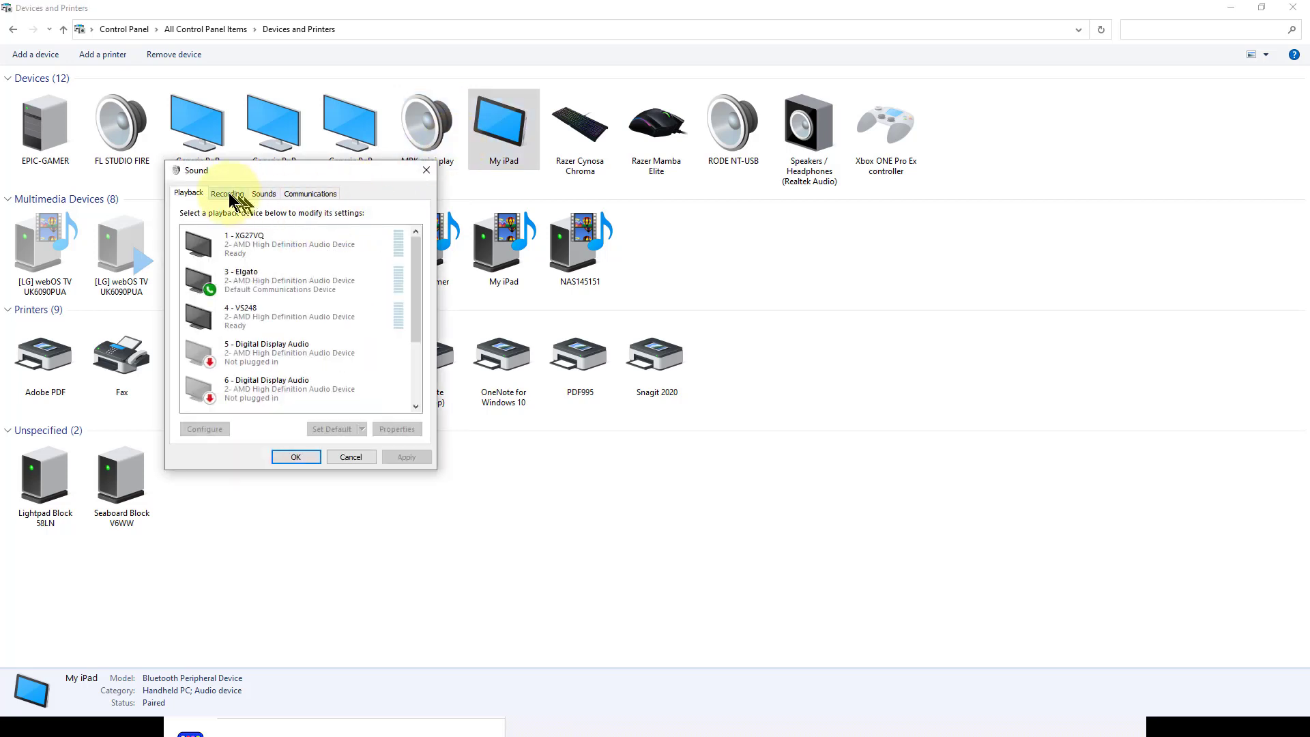
{"action": "left_click", "coordinate": [227, 193]}
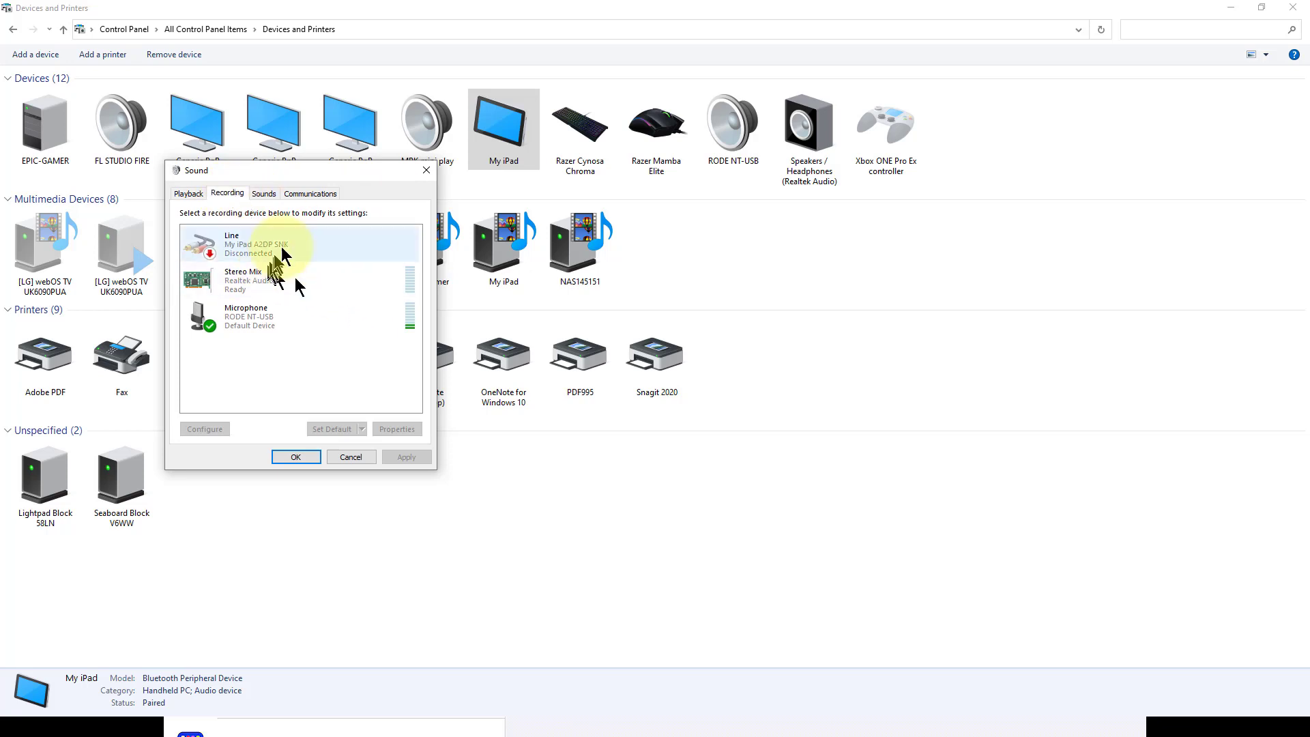
{"action": "mouse_move", "coordinate": [314, 259]}
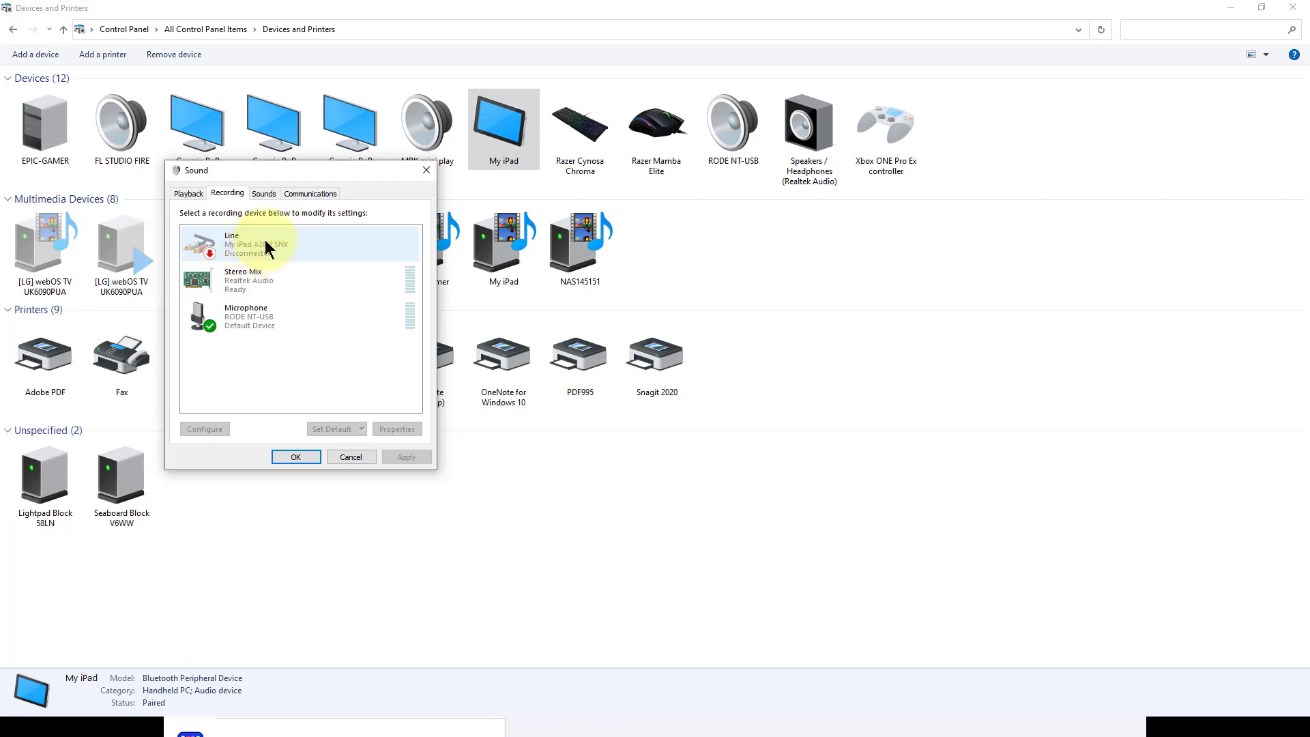
{"action": "mouse_move", "coordinate": [159, 249]}
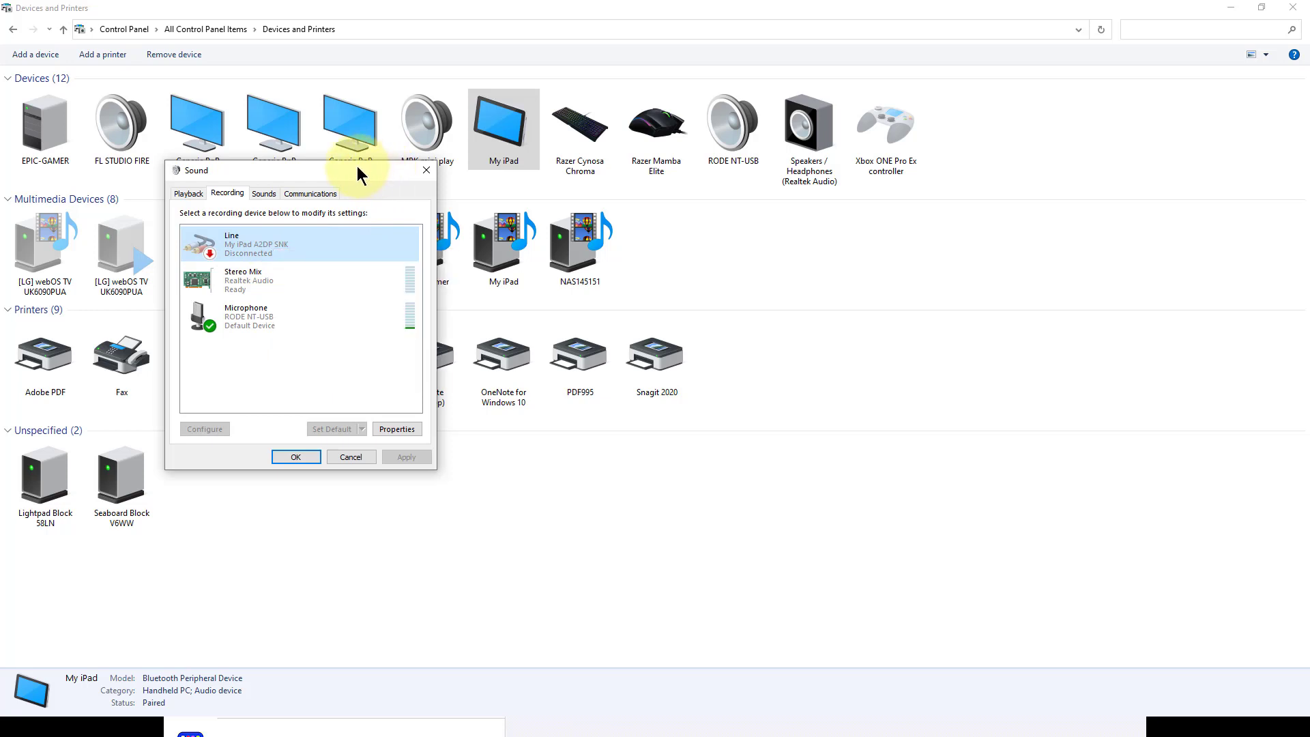
{"action": "mouse_move", "coordinate": [1008, 27]}
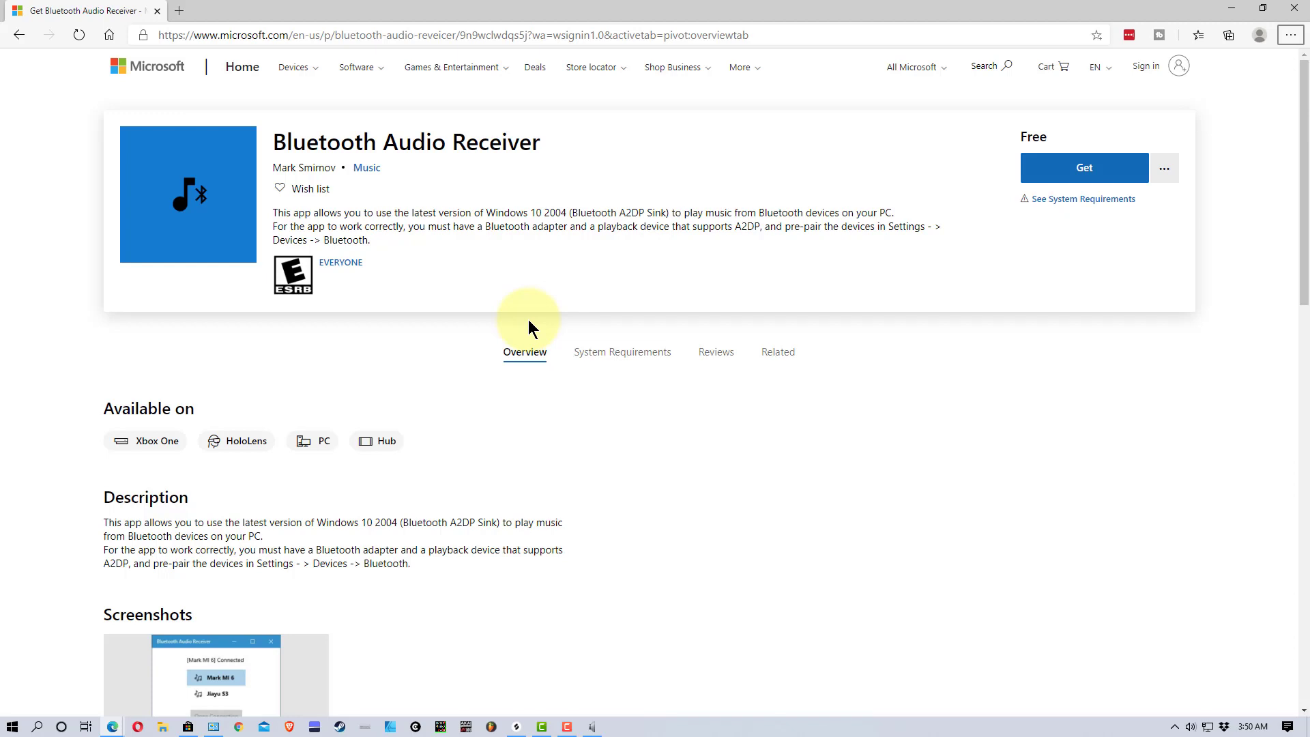
{"action": "mouse_move", "coordinate": [435, 199]}
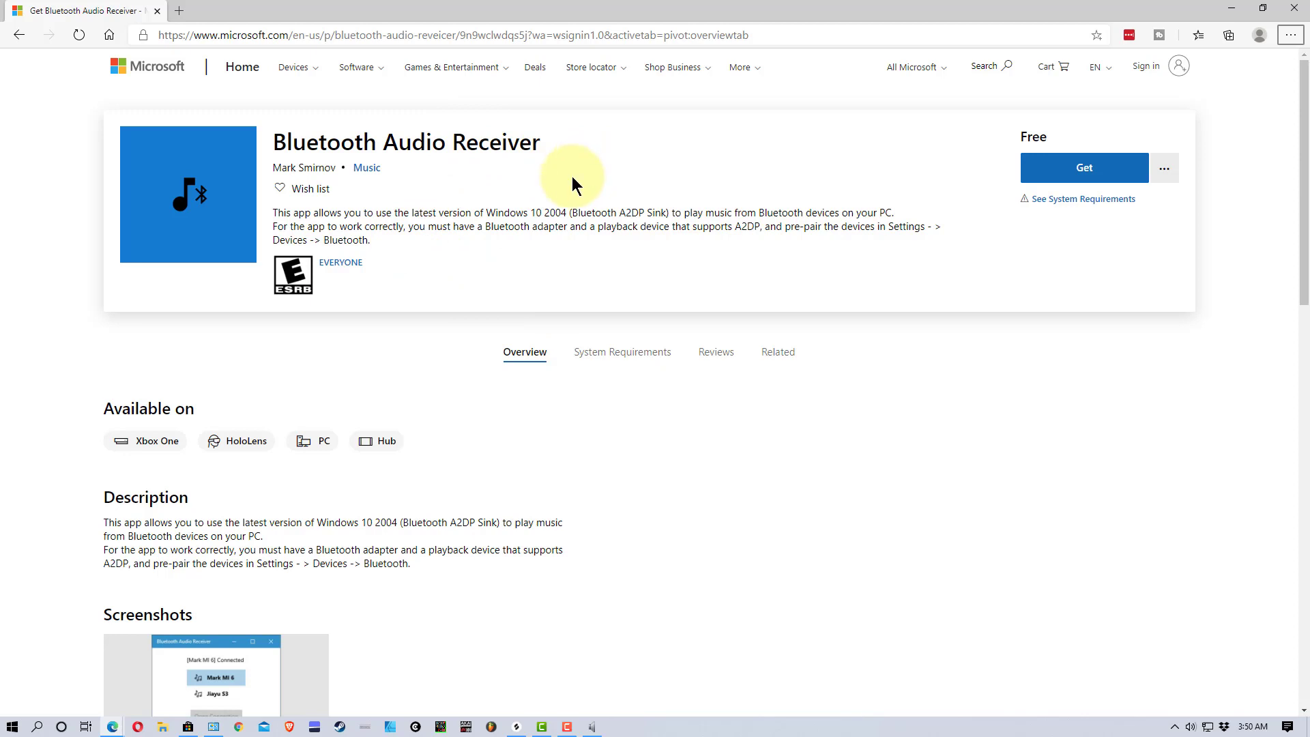
{"action": "mouse_move", "coordinate": [702, 295]}
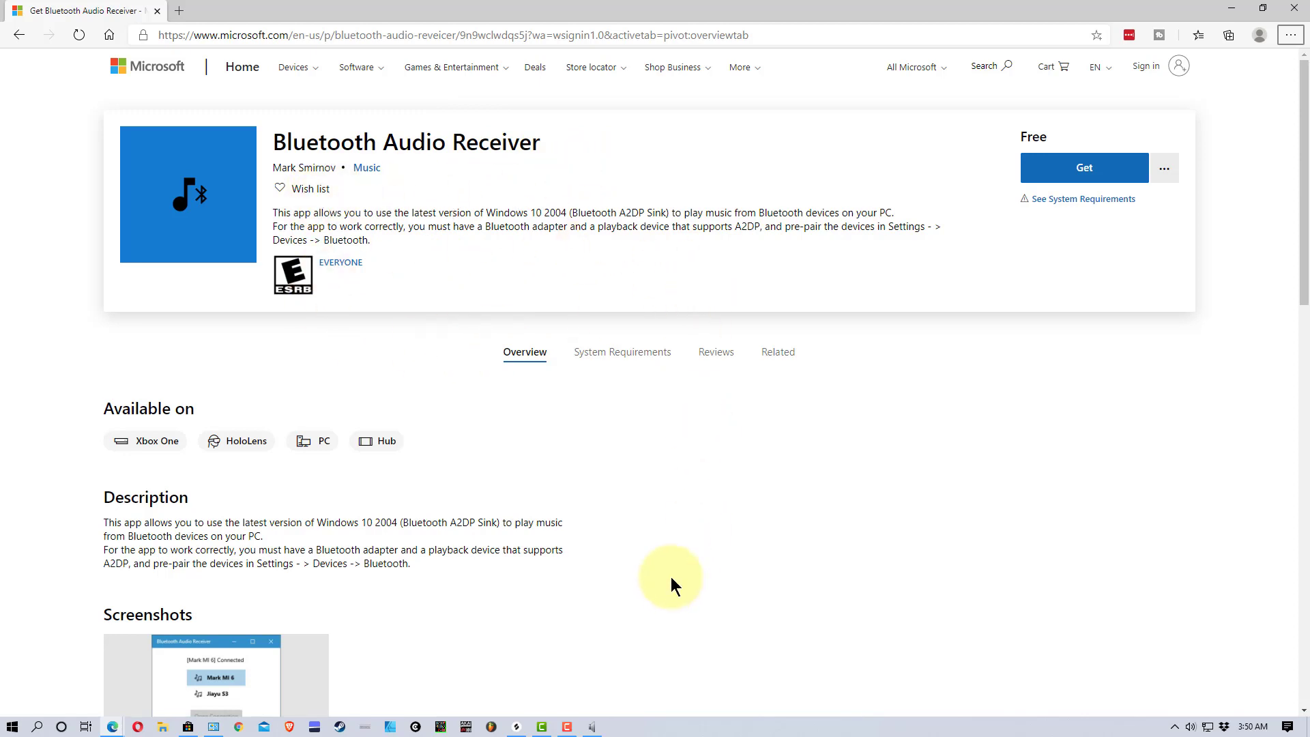
{"action": "mouse_move", "coordinate": [674, 578]}
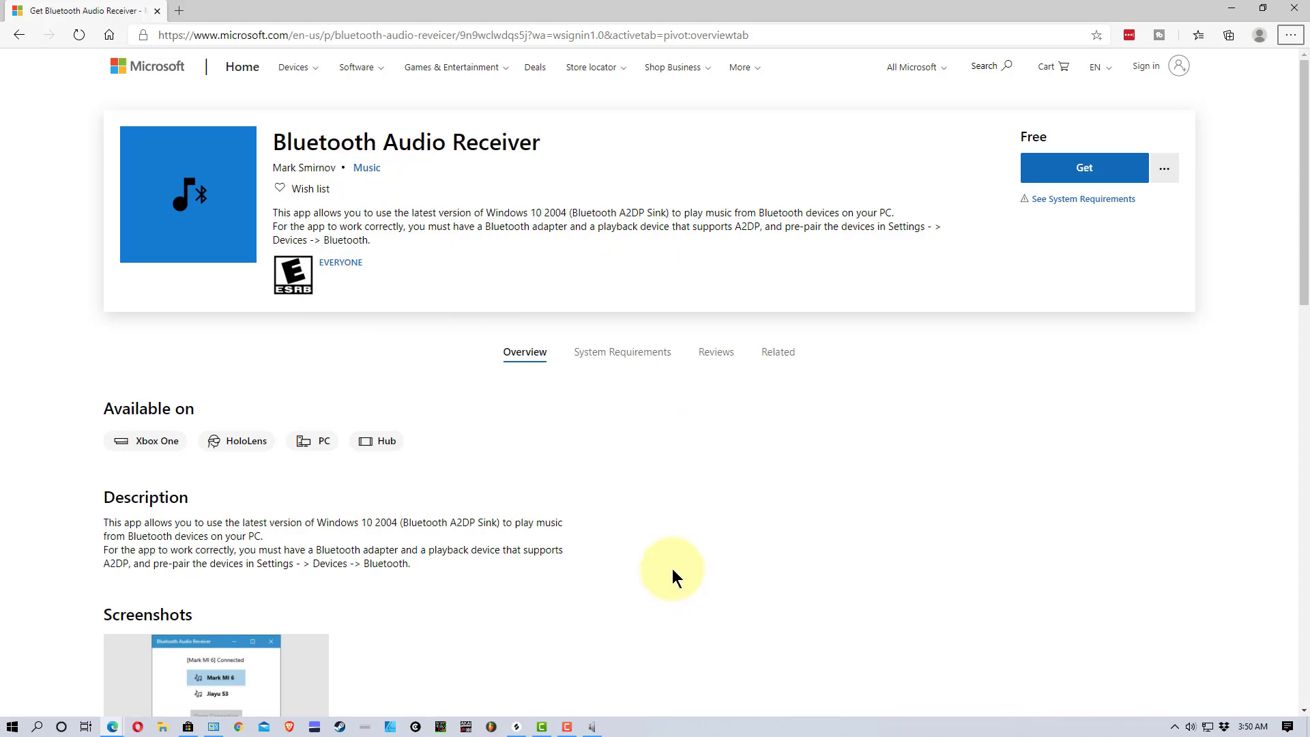
{"action": "mouse_move", "coordinate": [669, 570]}
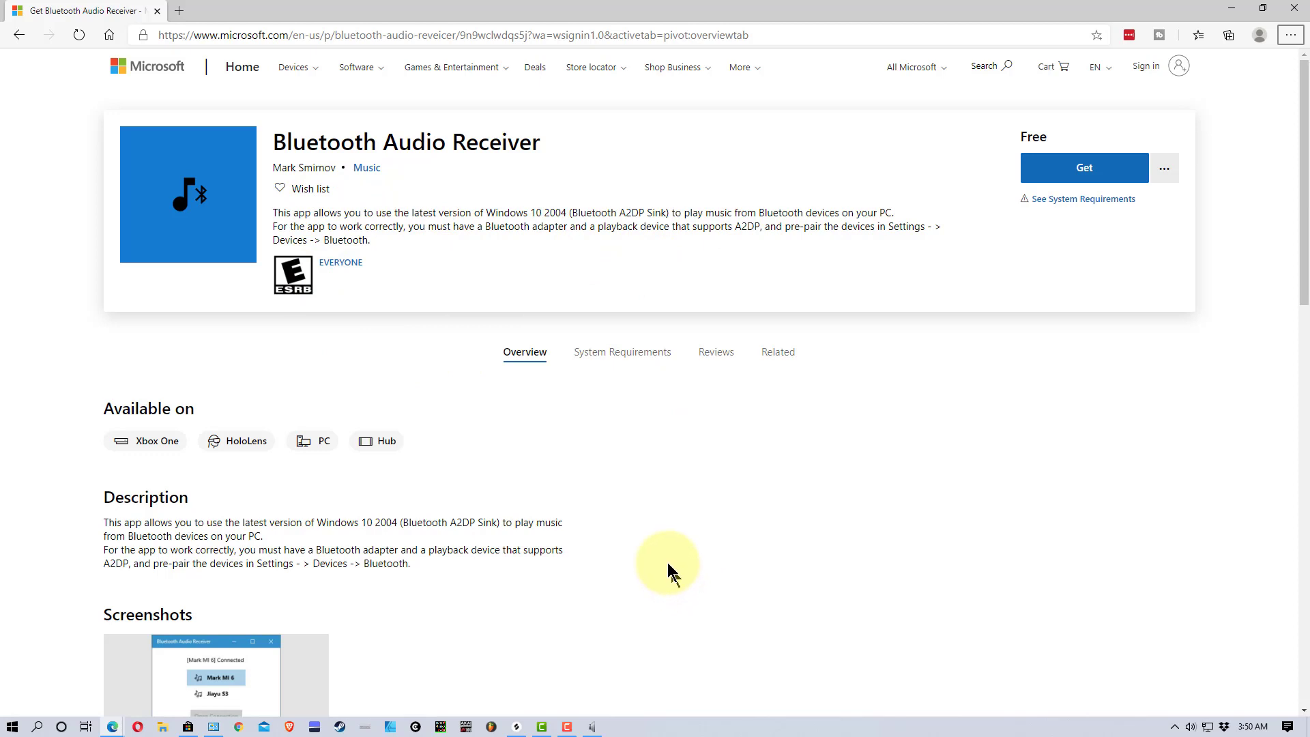
{"action": "mouse_move", "coordinate": [1124, 137]}
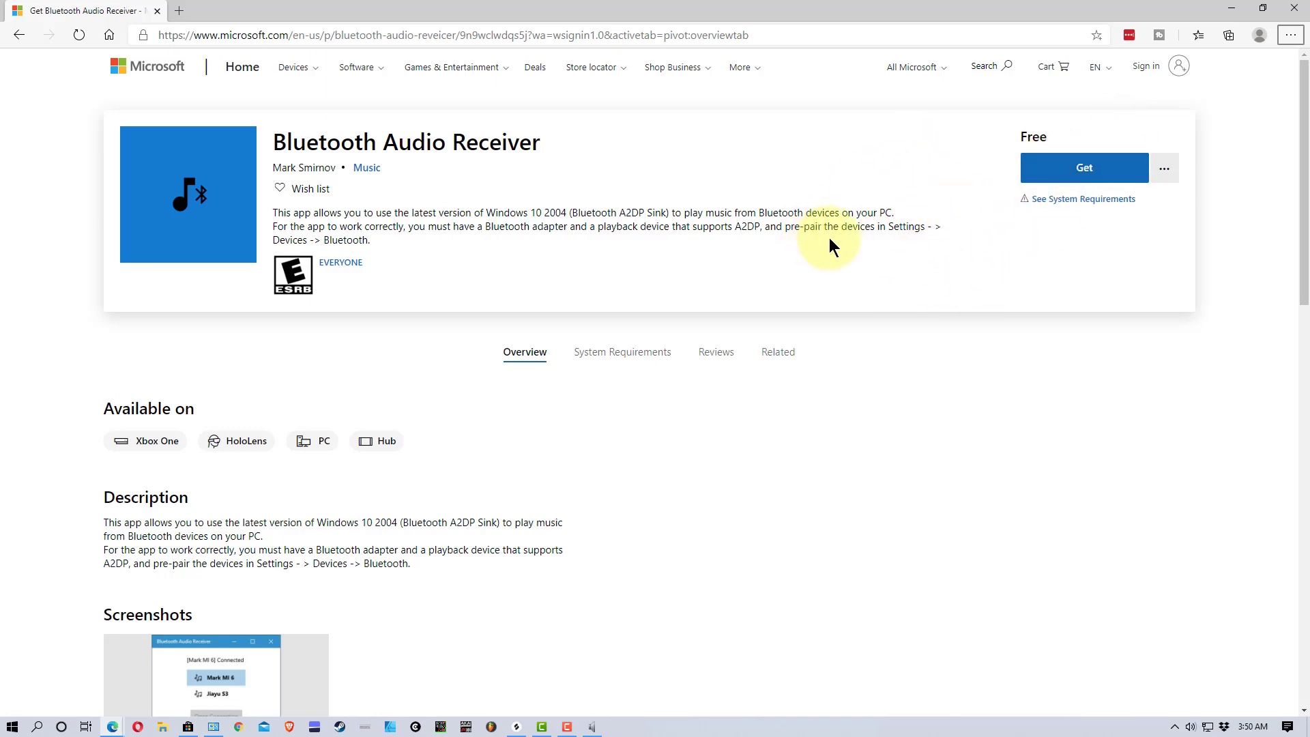
Launch the Bluetooth Audio Receiver app from its Microsoft Store page.
{"action": "left_click", "coordinate": [12, 725]}
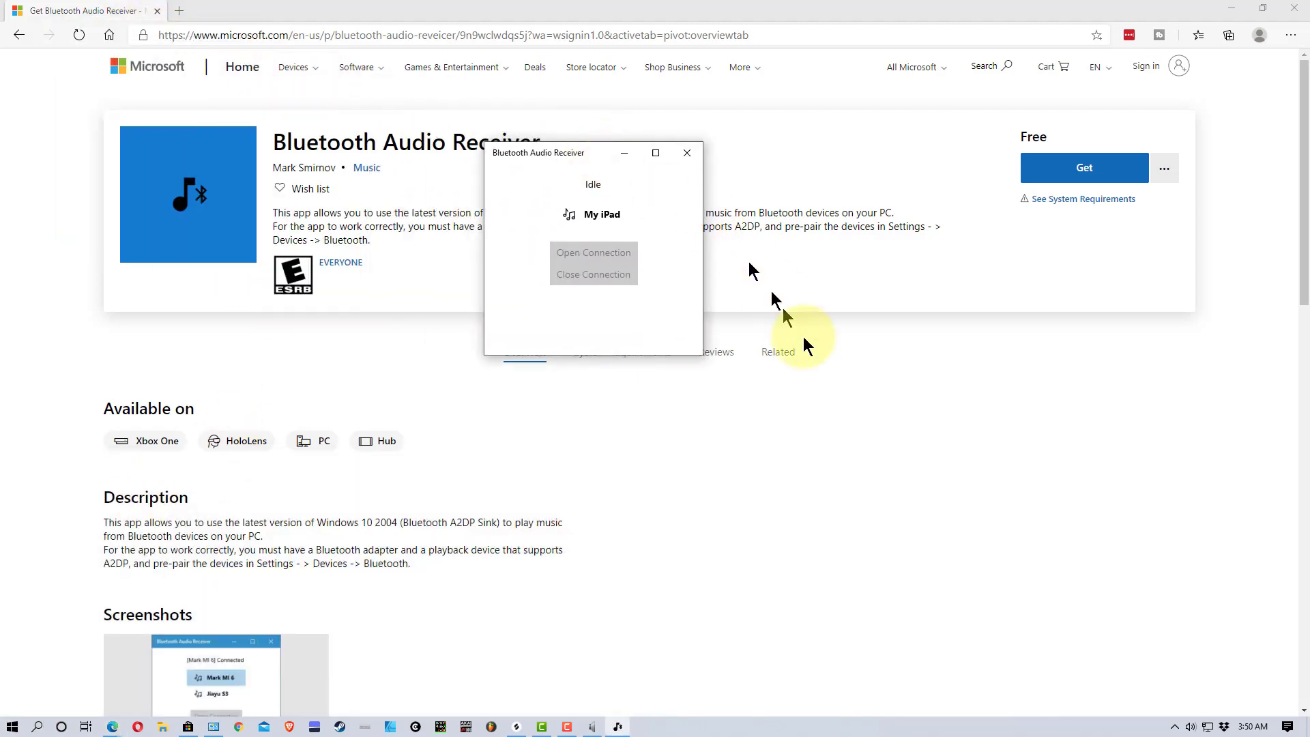
{"action": "mouse_move", "coordinate": [834, 405]}
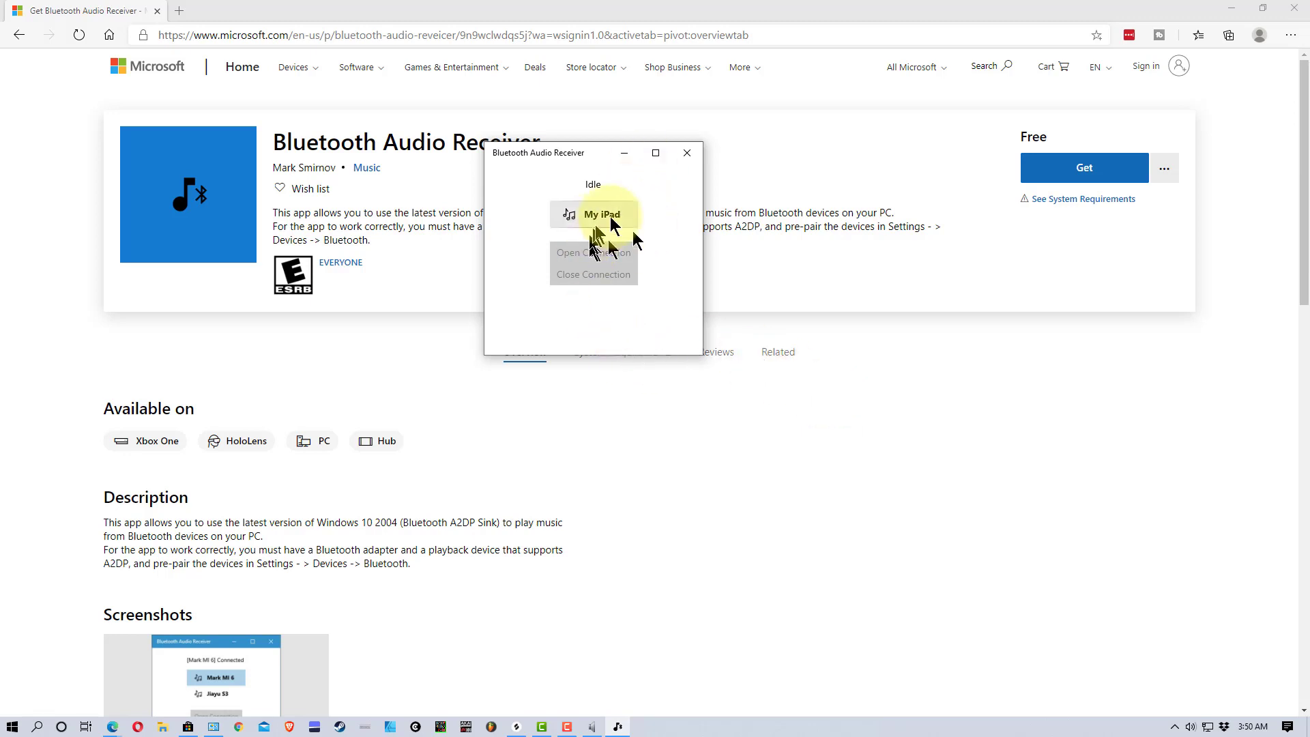
{"action": "mouse_move", "coordinate": [631, 230]}
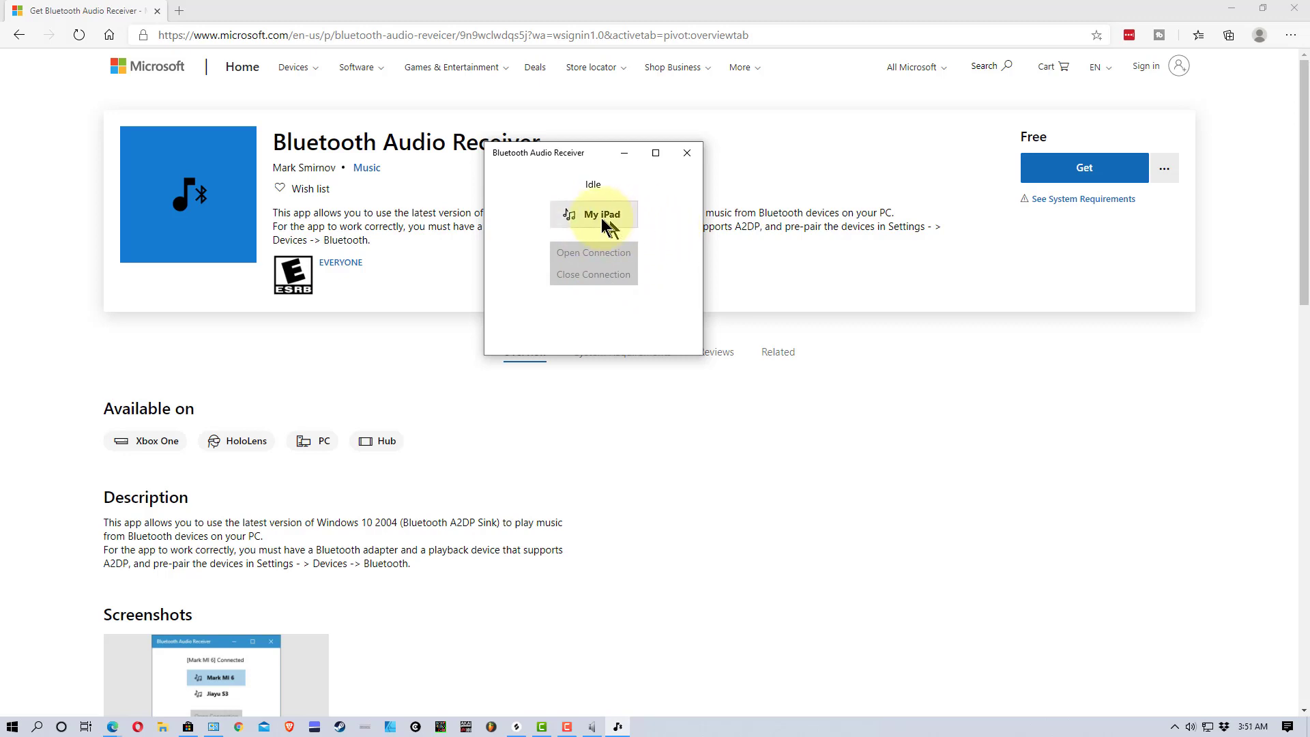
Select My iPad in Bluetooth Audio Receiver and open its audio connection.
{"action": "left_click", "coordinate": [595, 214]}
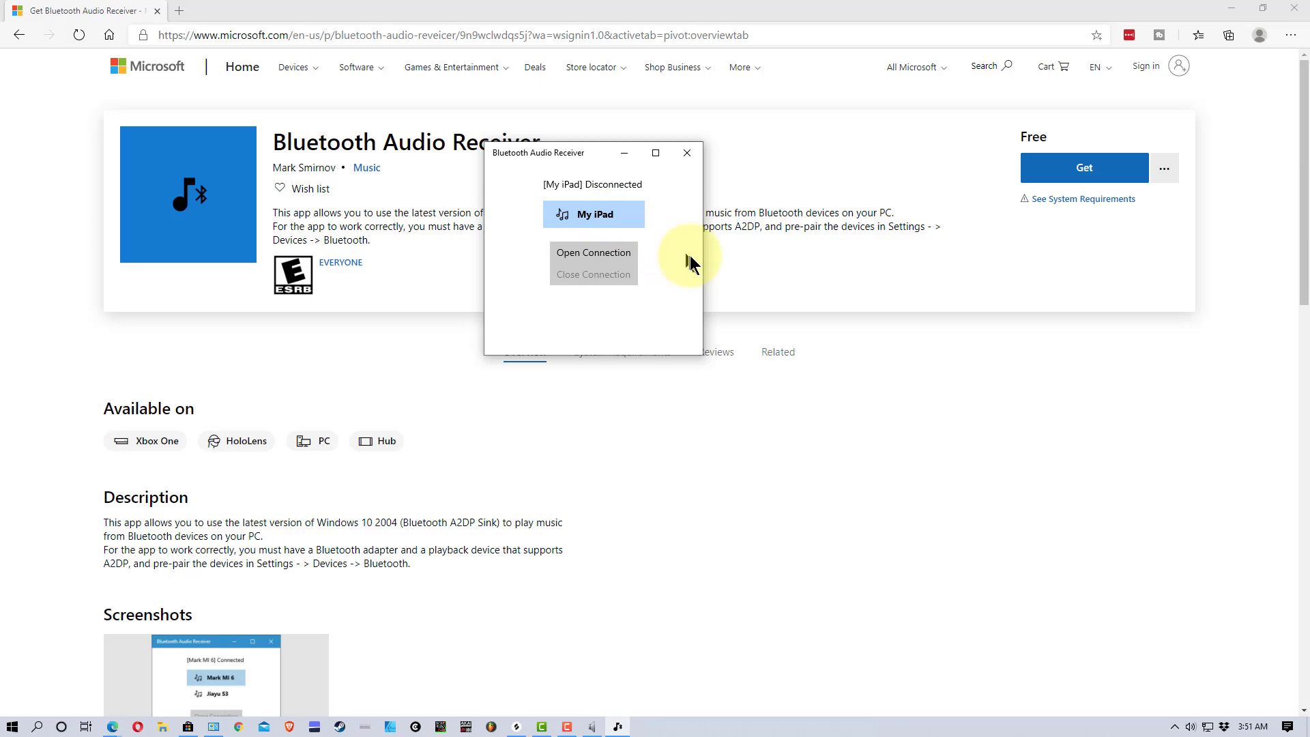
{"action": "mouse_move", "coordinate": [607, 257]}
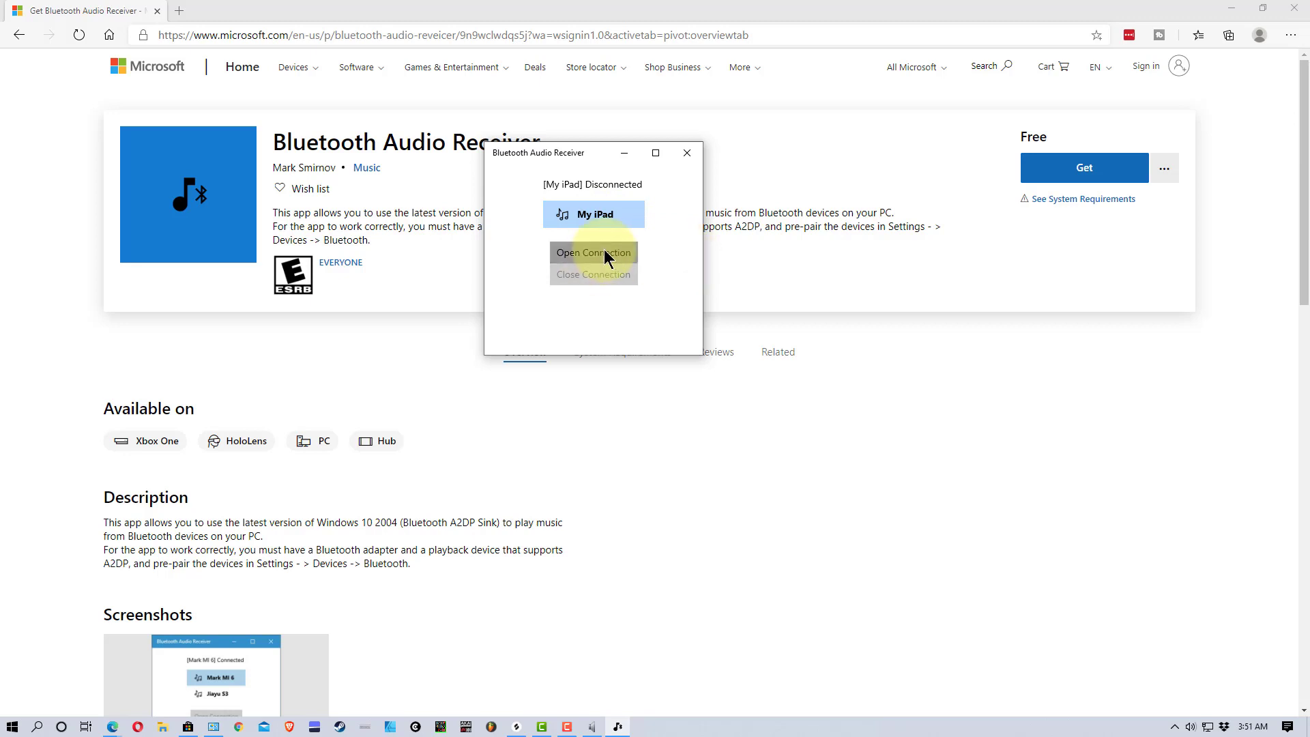
{"action": "left_click", "coordinate": [592, 253]}
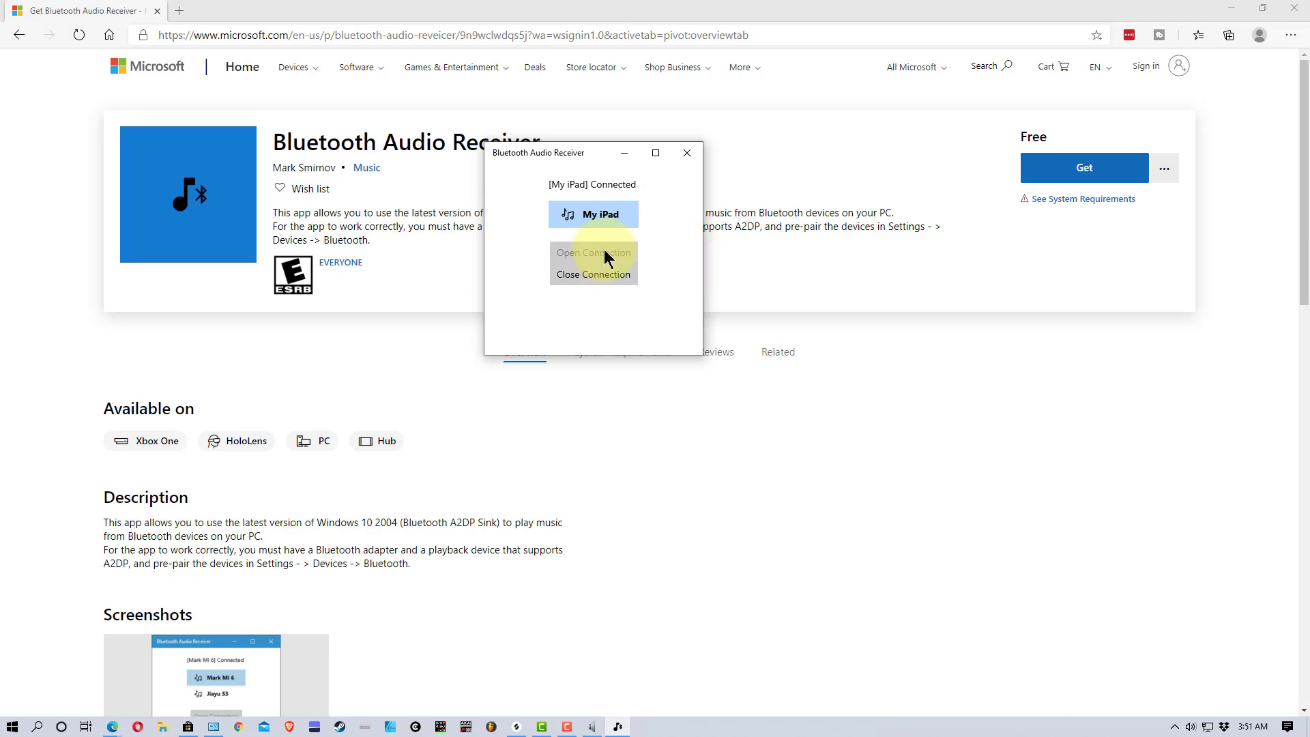